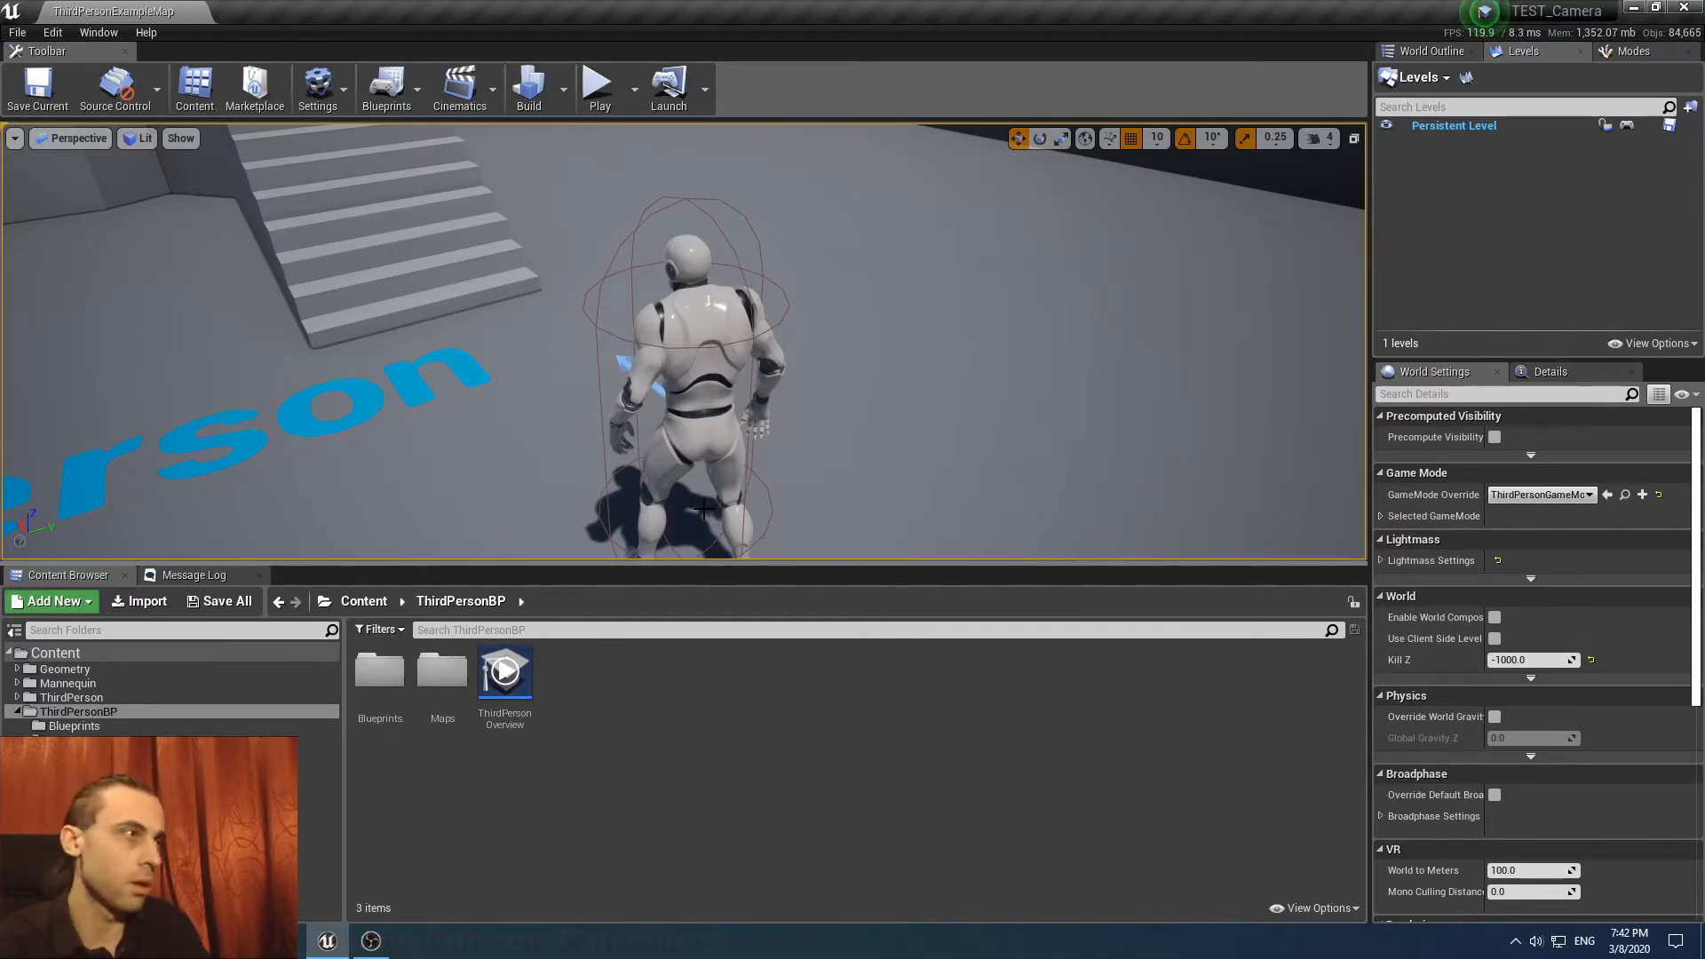
Test-play the level, then create the CUSTOM_PLAYER_CONTROLLER blueprint class in ThirdPersonBP.
click(598, 88)
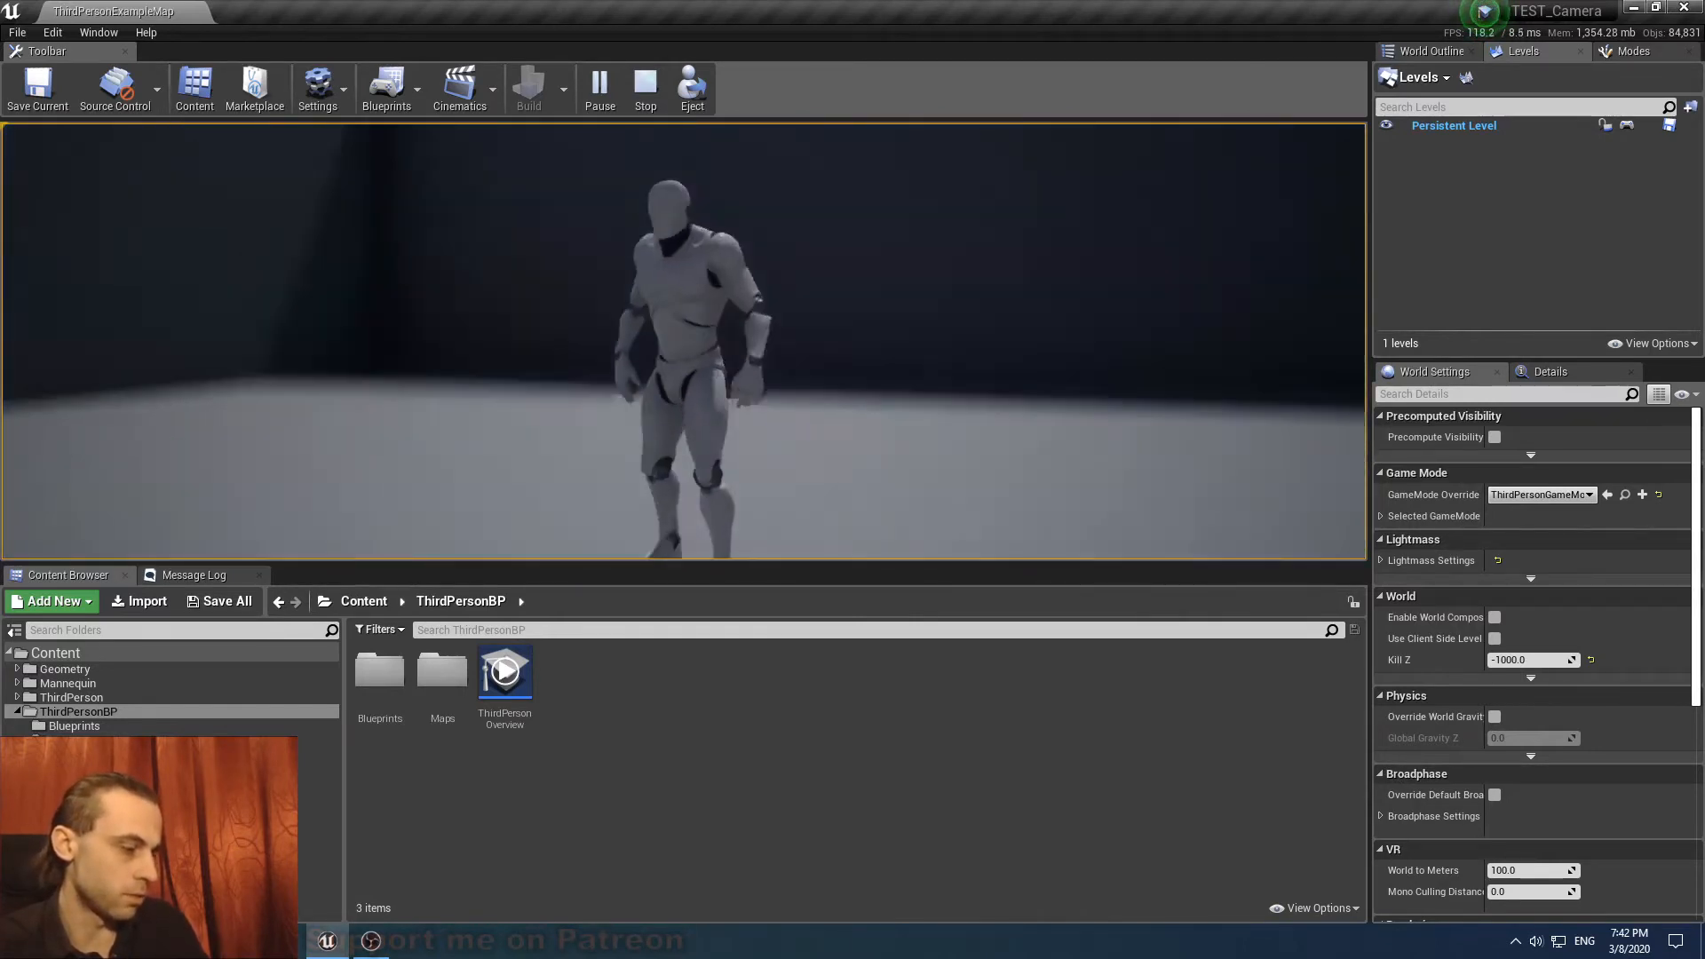
click(644, 87)
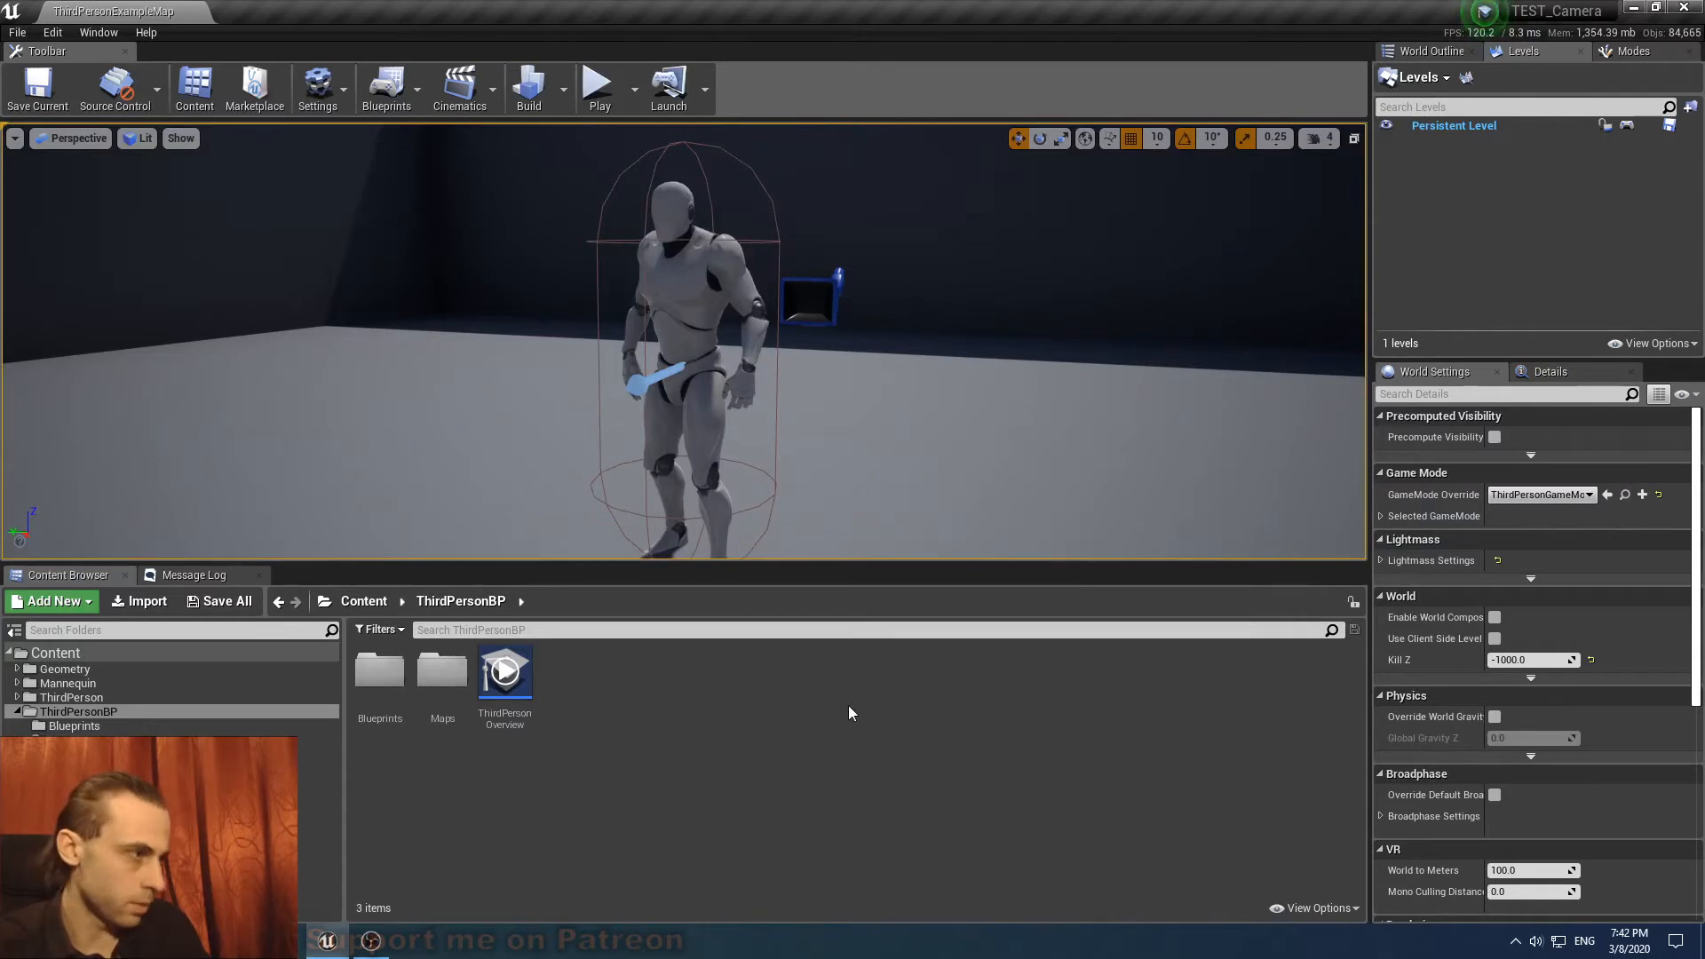
mouse_move(756, 685)
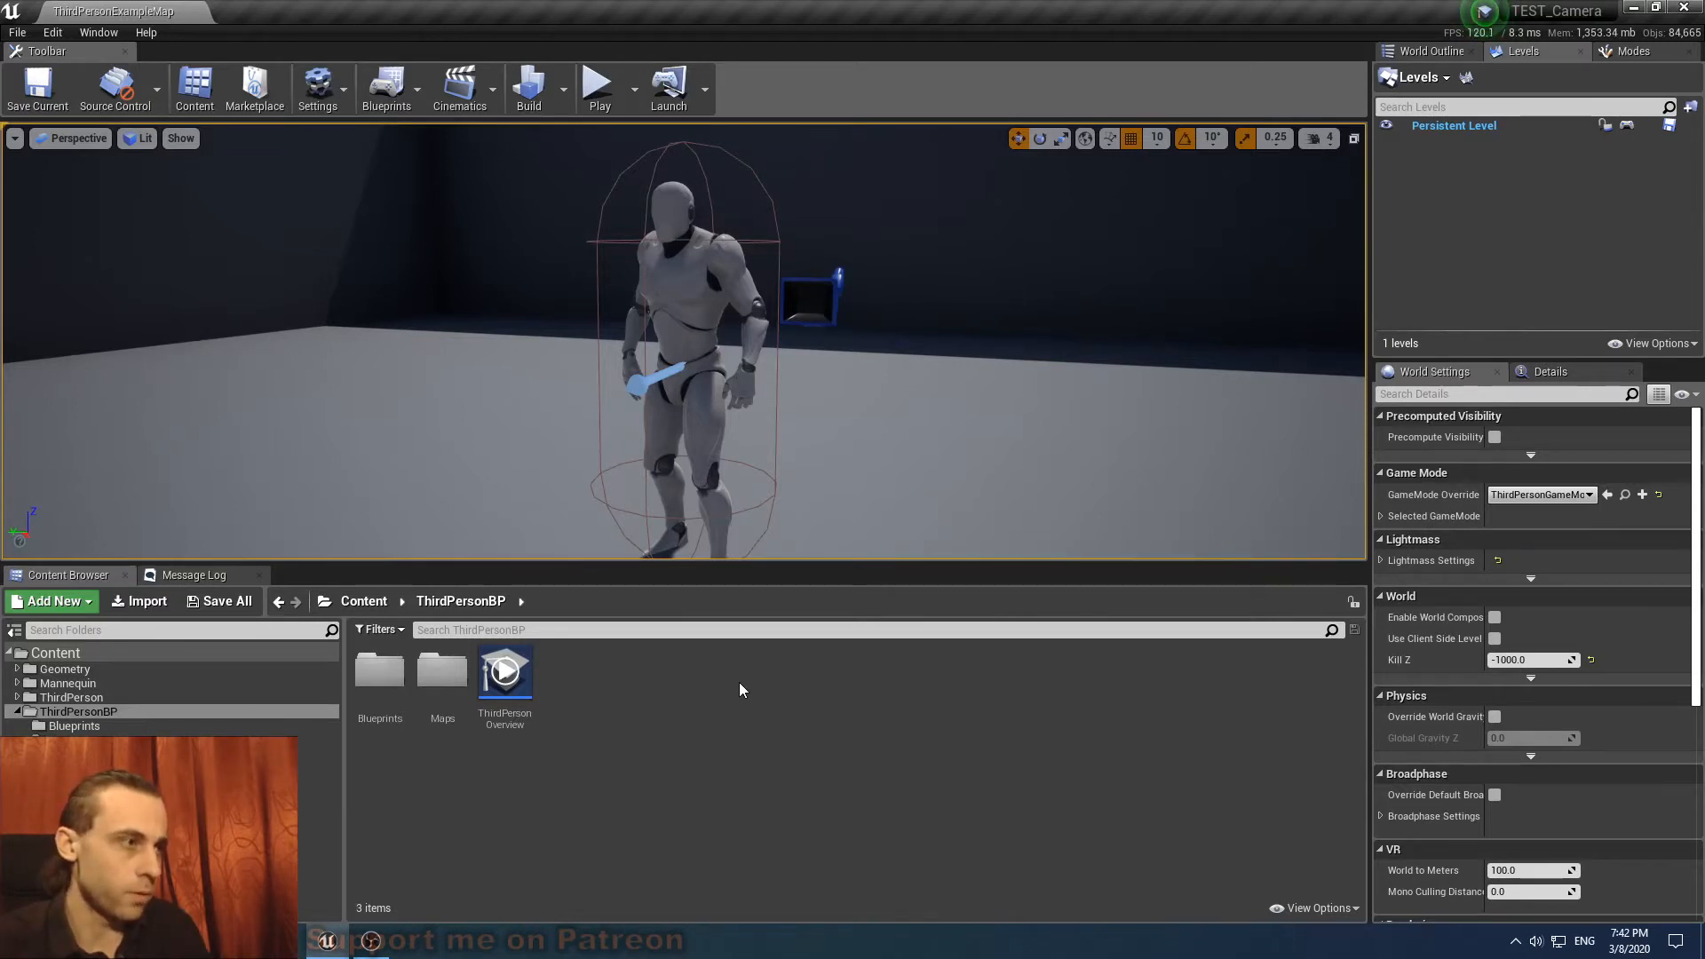
click(50, 601)
text(CUSTO)
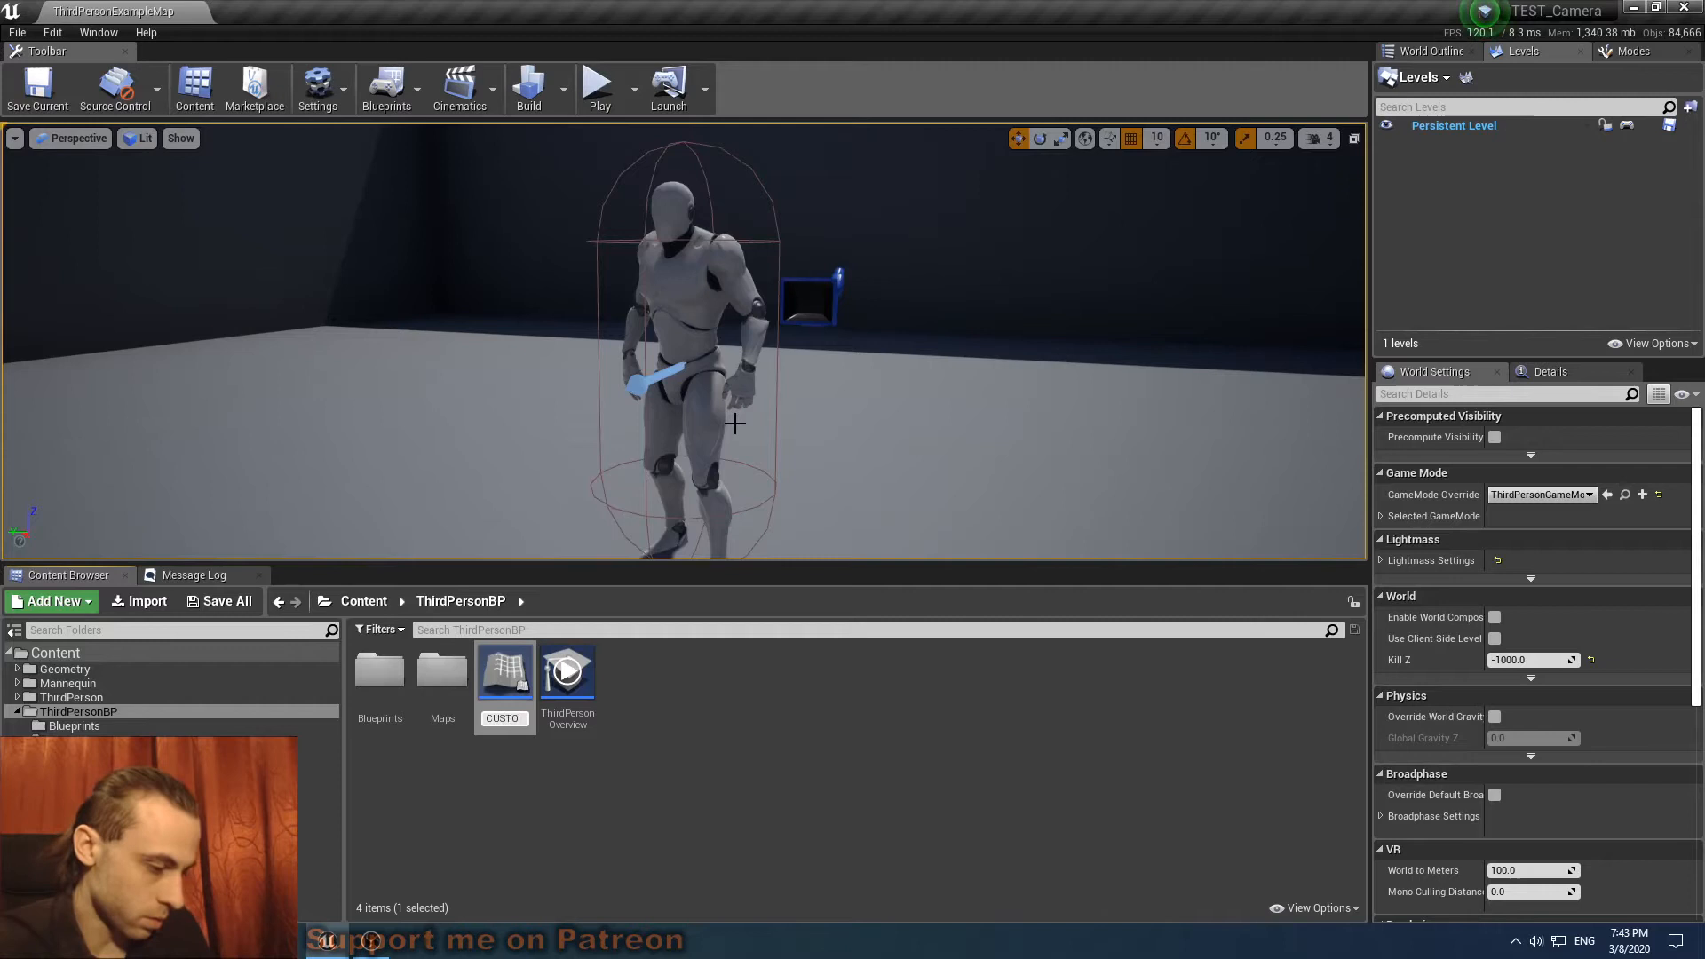
text(PLAYER_CONTROLLER)
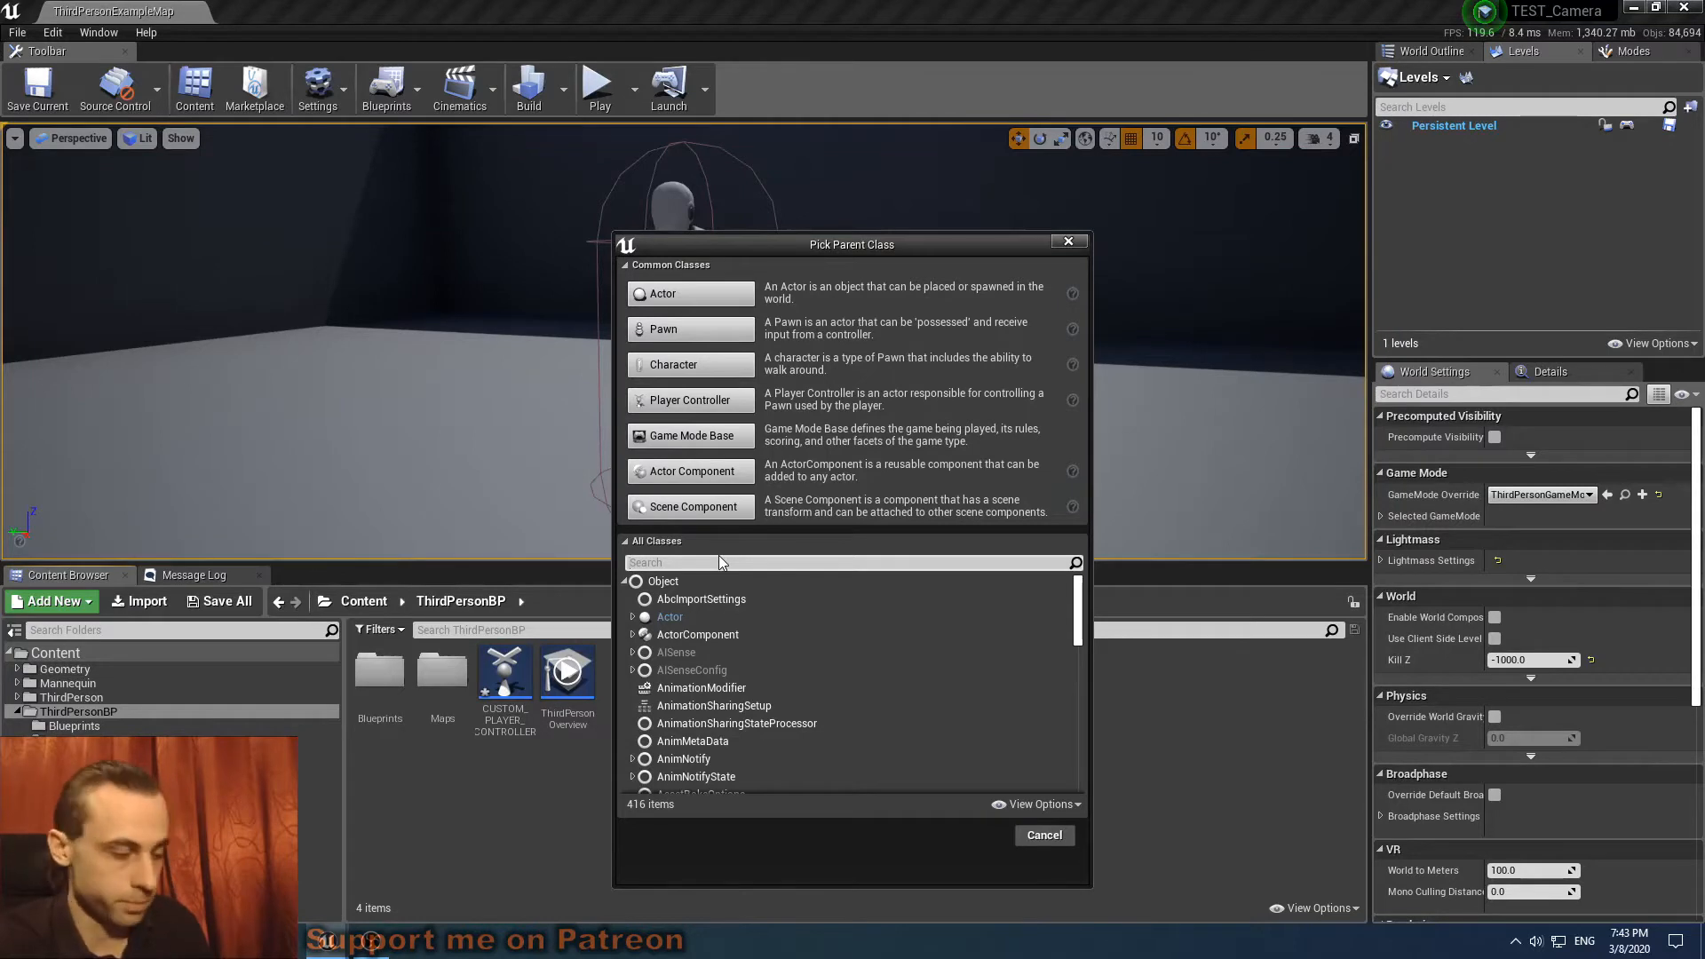
Create a second blueprint class with PlayerCameraManager as its parent.
text(camera m)
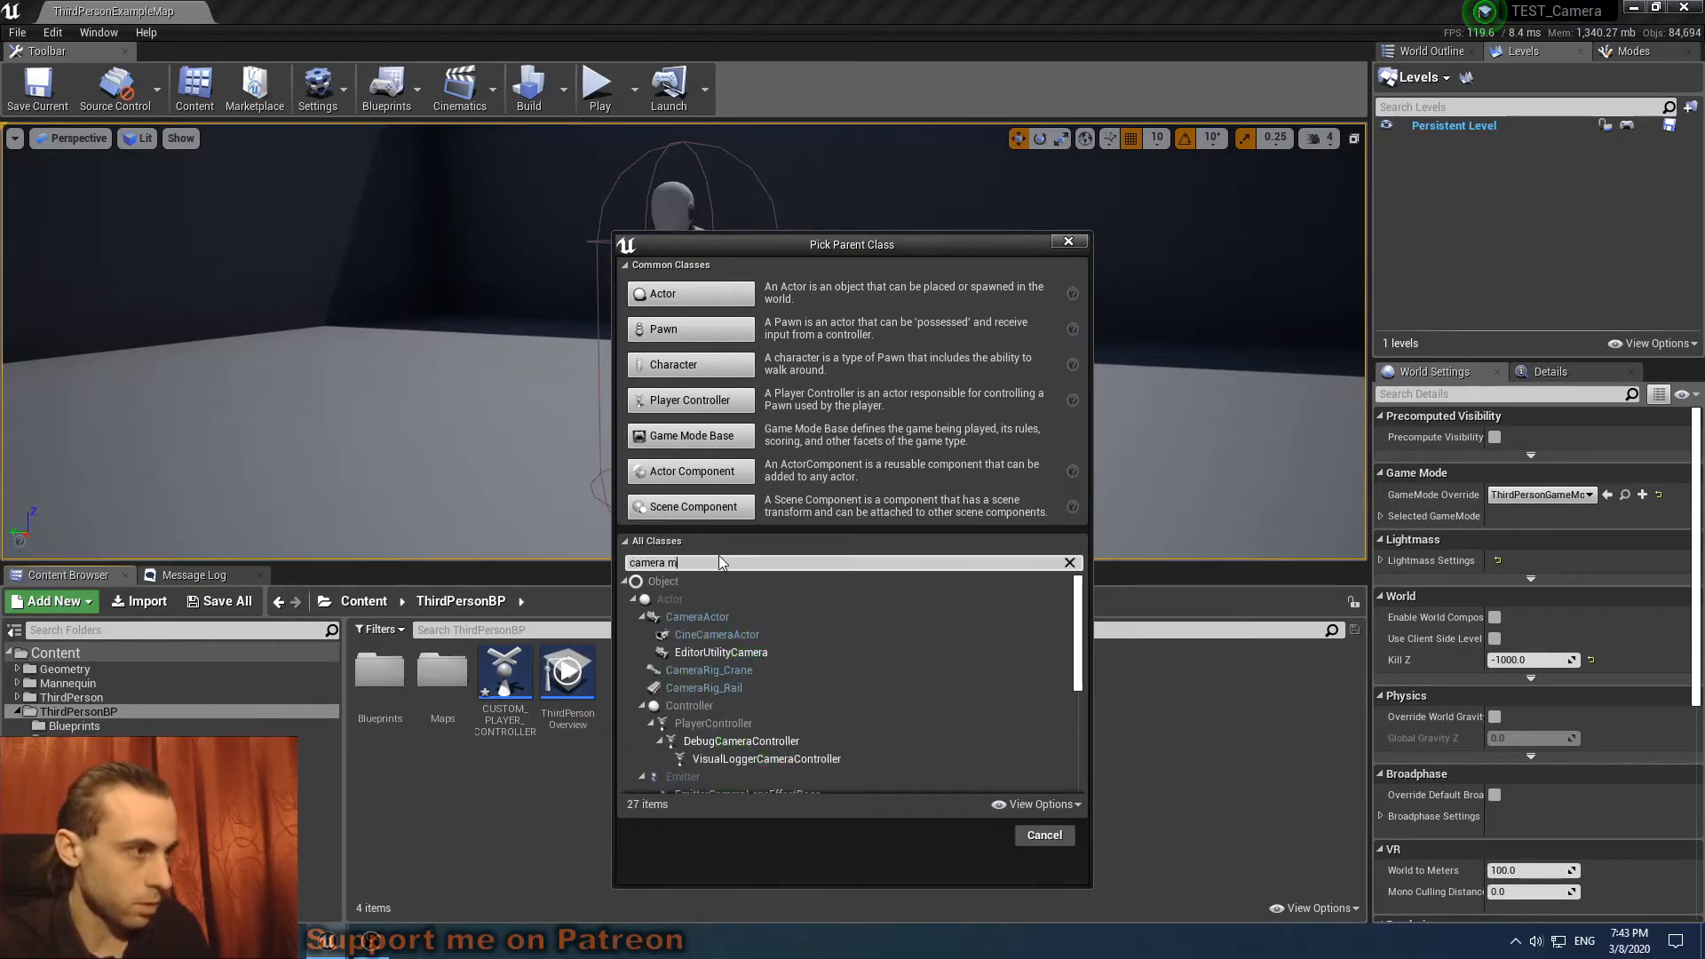
text(an)
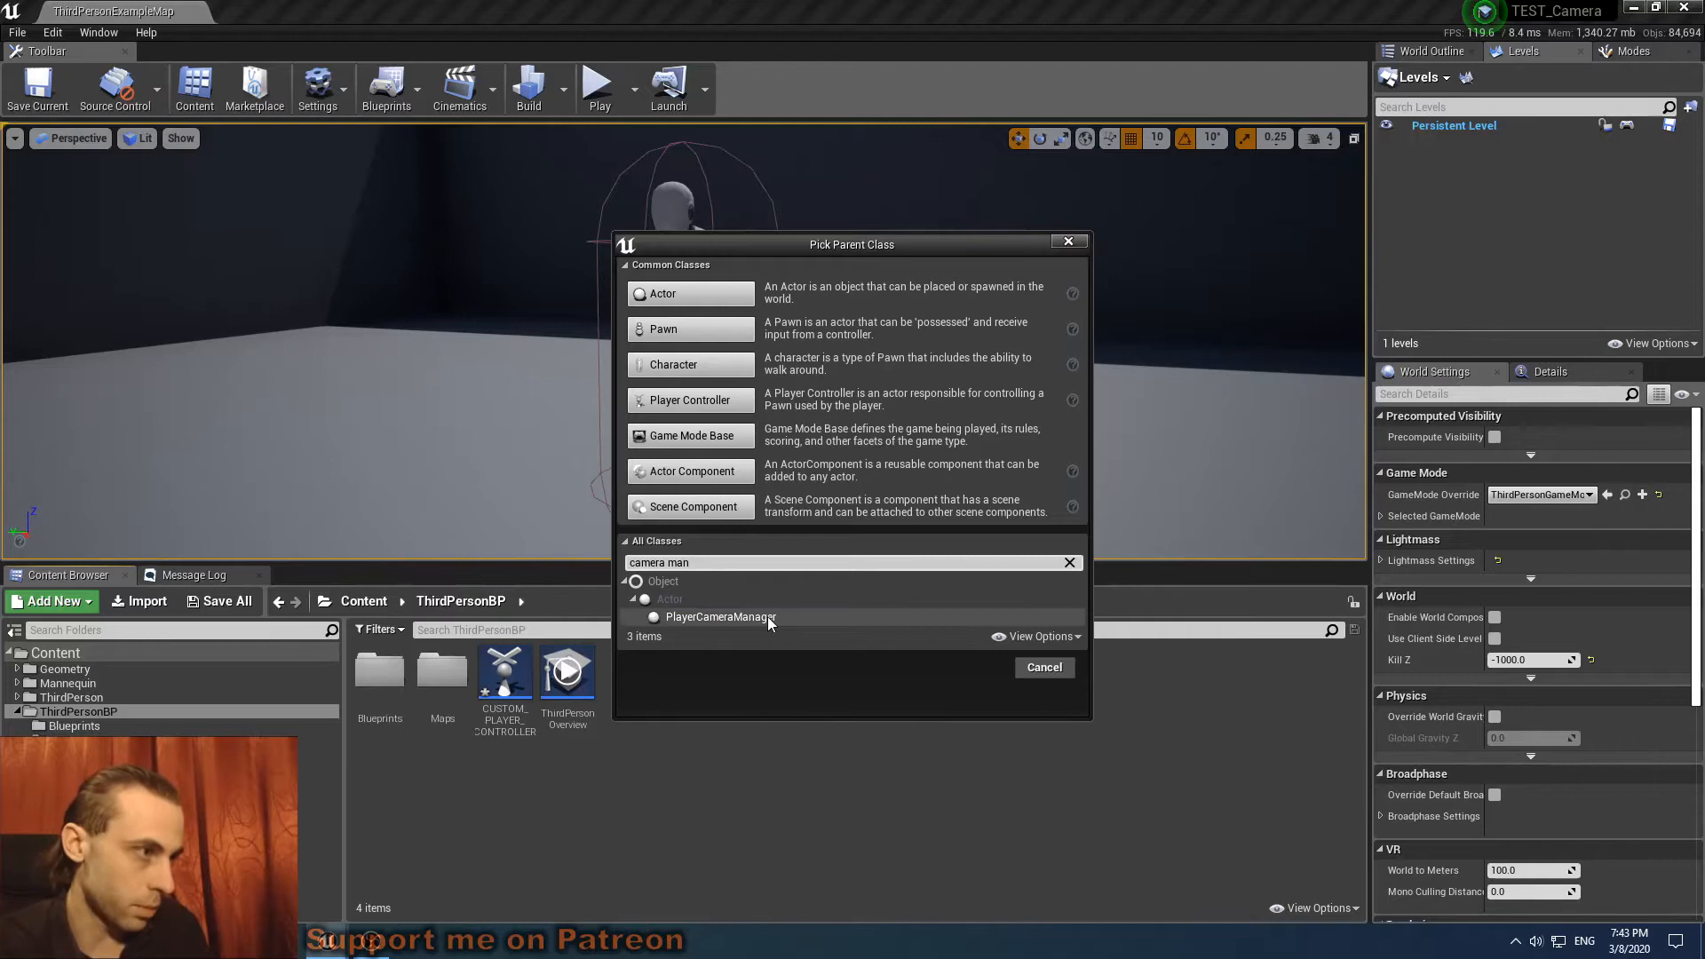
double_click(720, 616)
text(MANAGER)
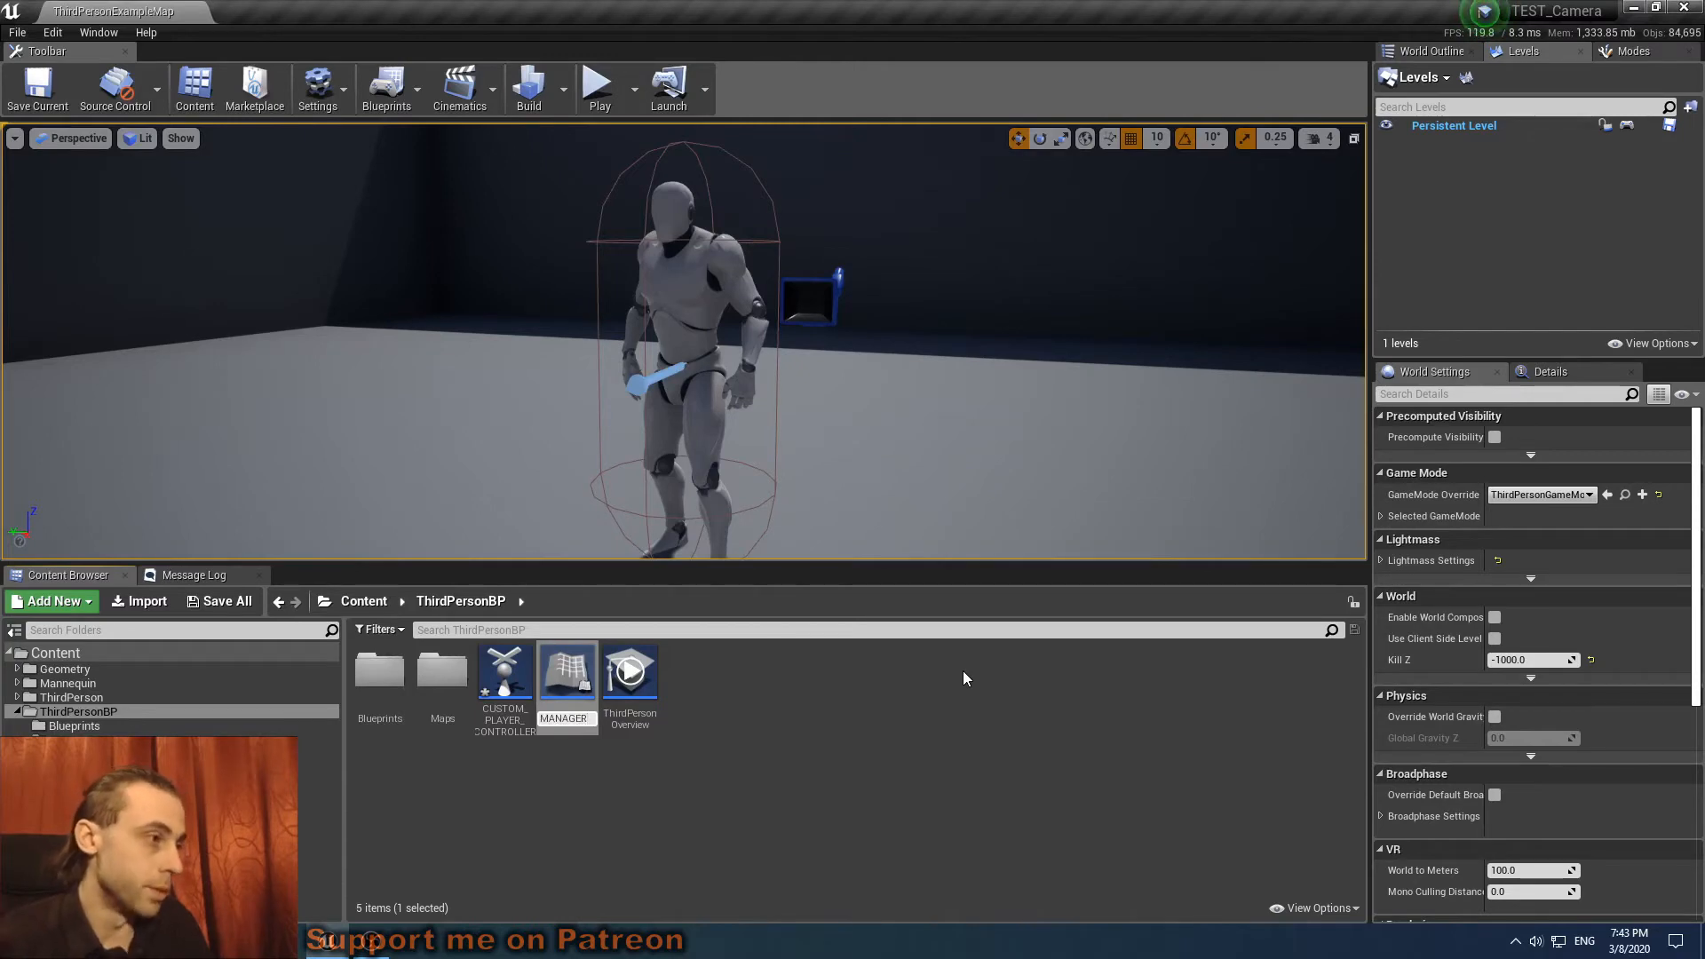
Set CUSTOM_PLAYER_CONTROLLER's Player Camera Manager Class to CUSTOM_PLAYER_CAMERA_MANAGER and compile.
double_click(504, 669)
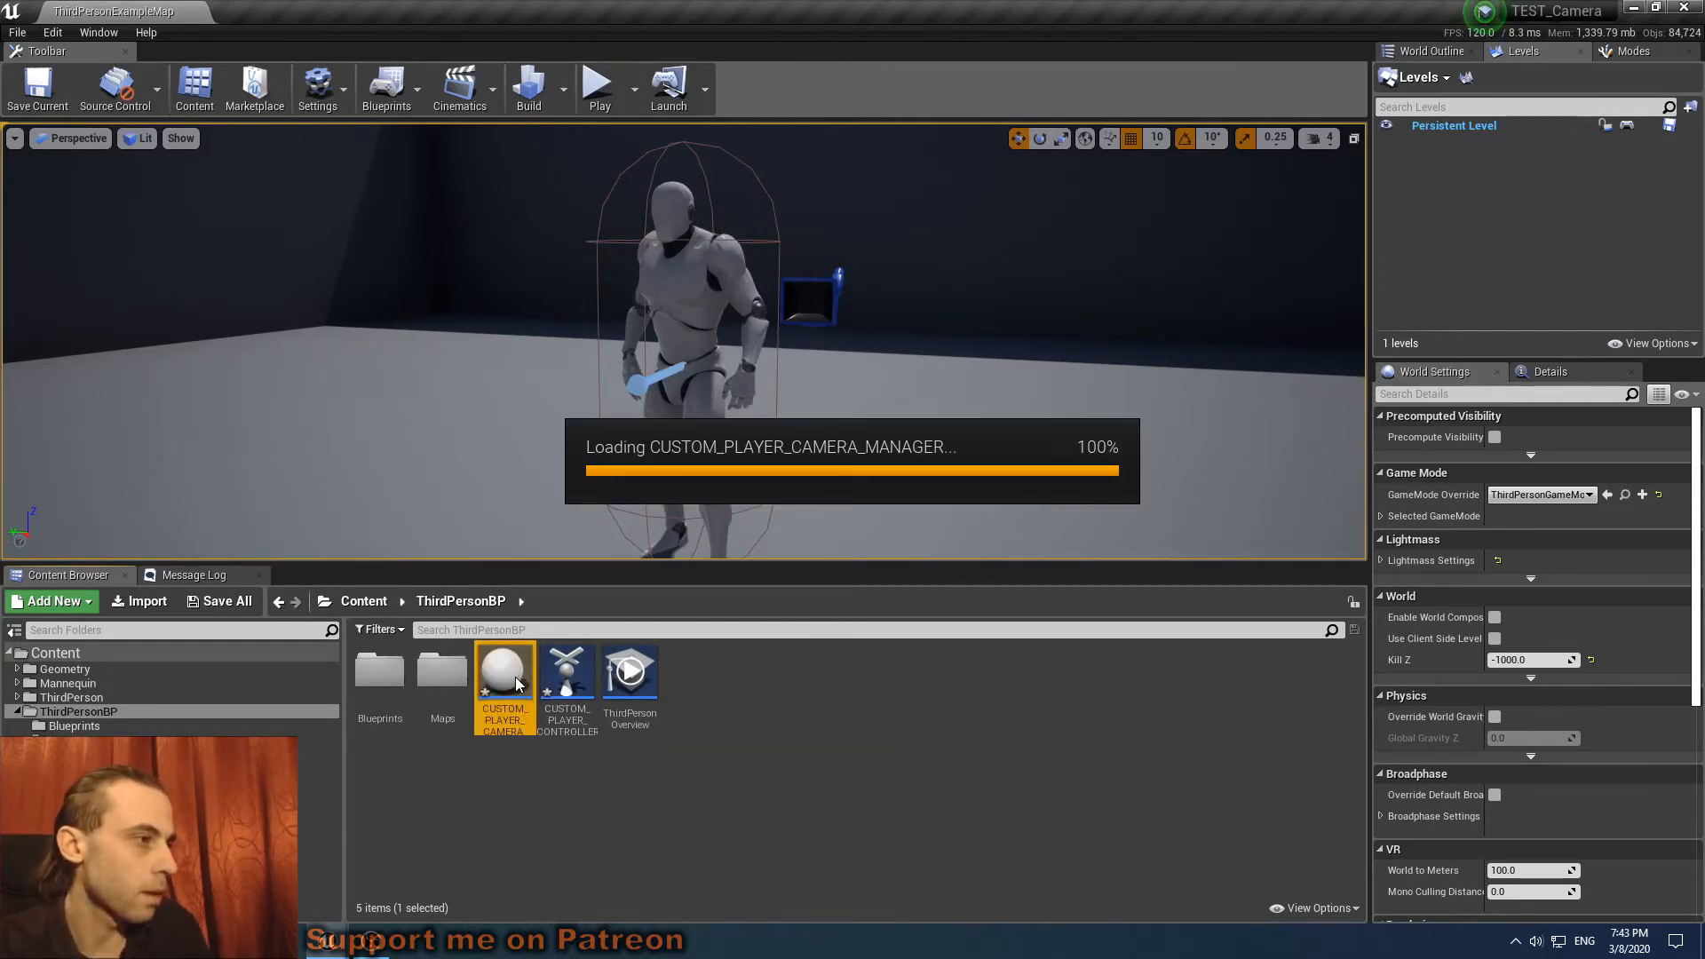
double_click(503, 668)
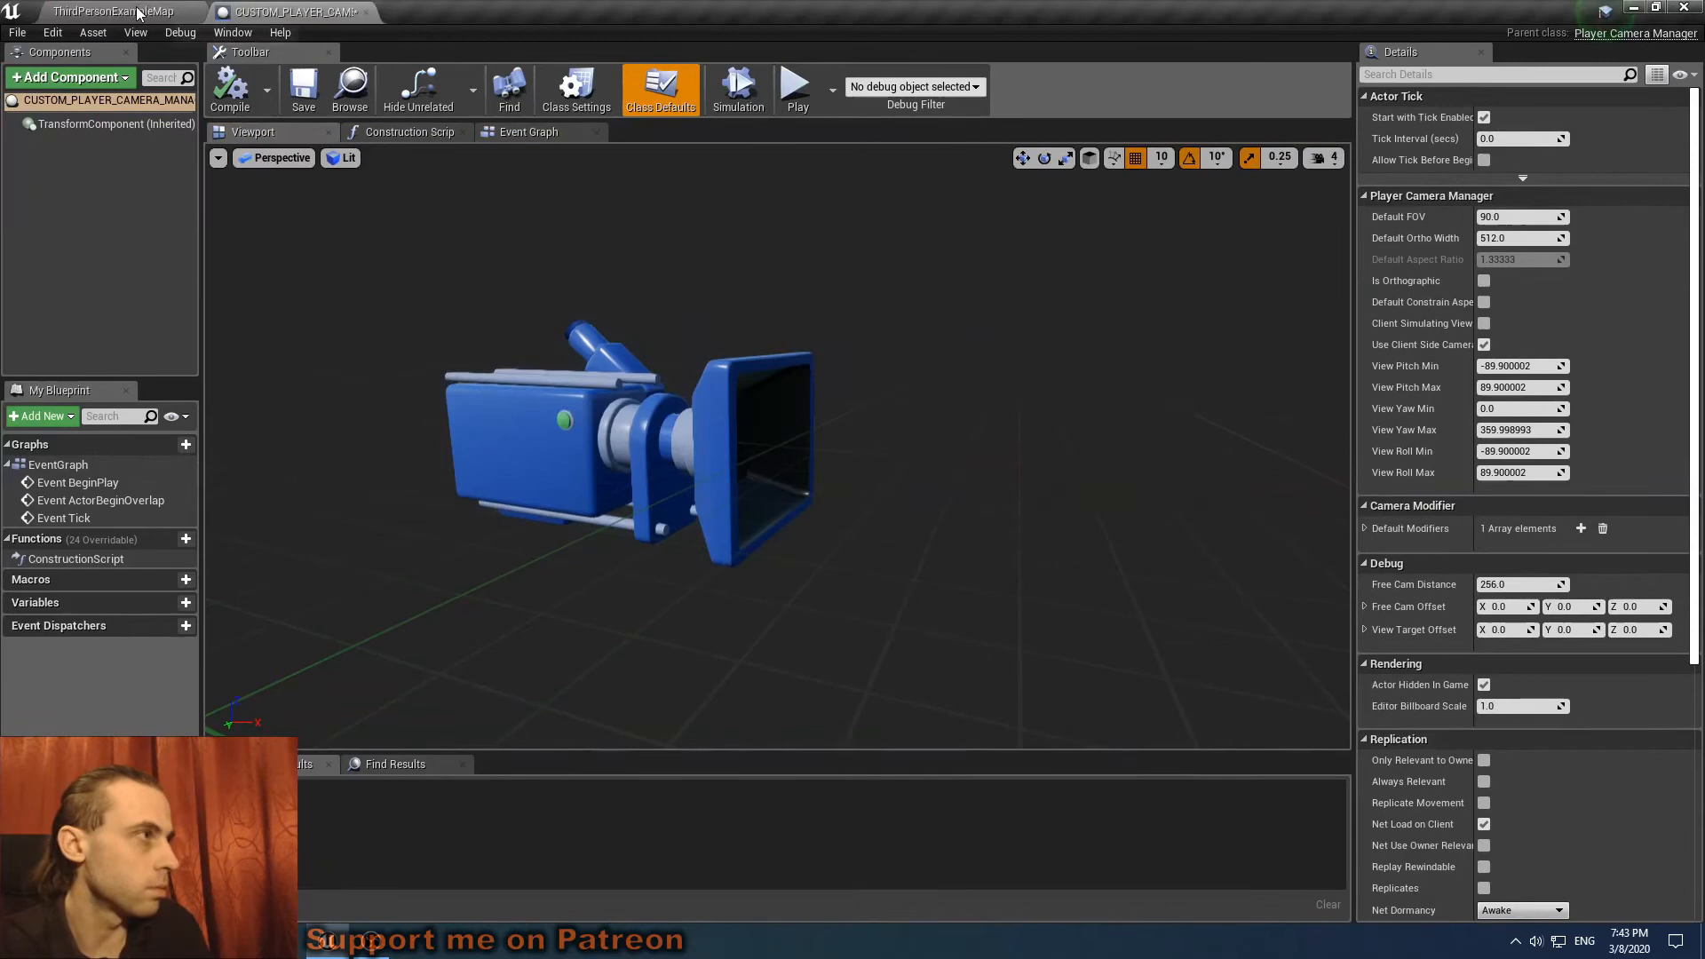
click(457, 11)
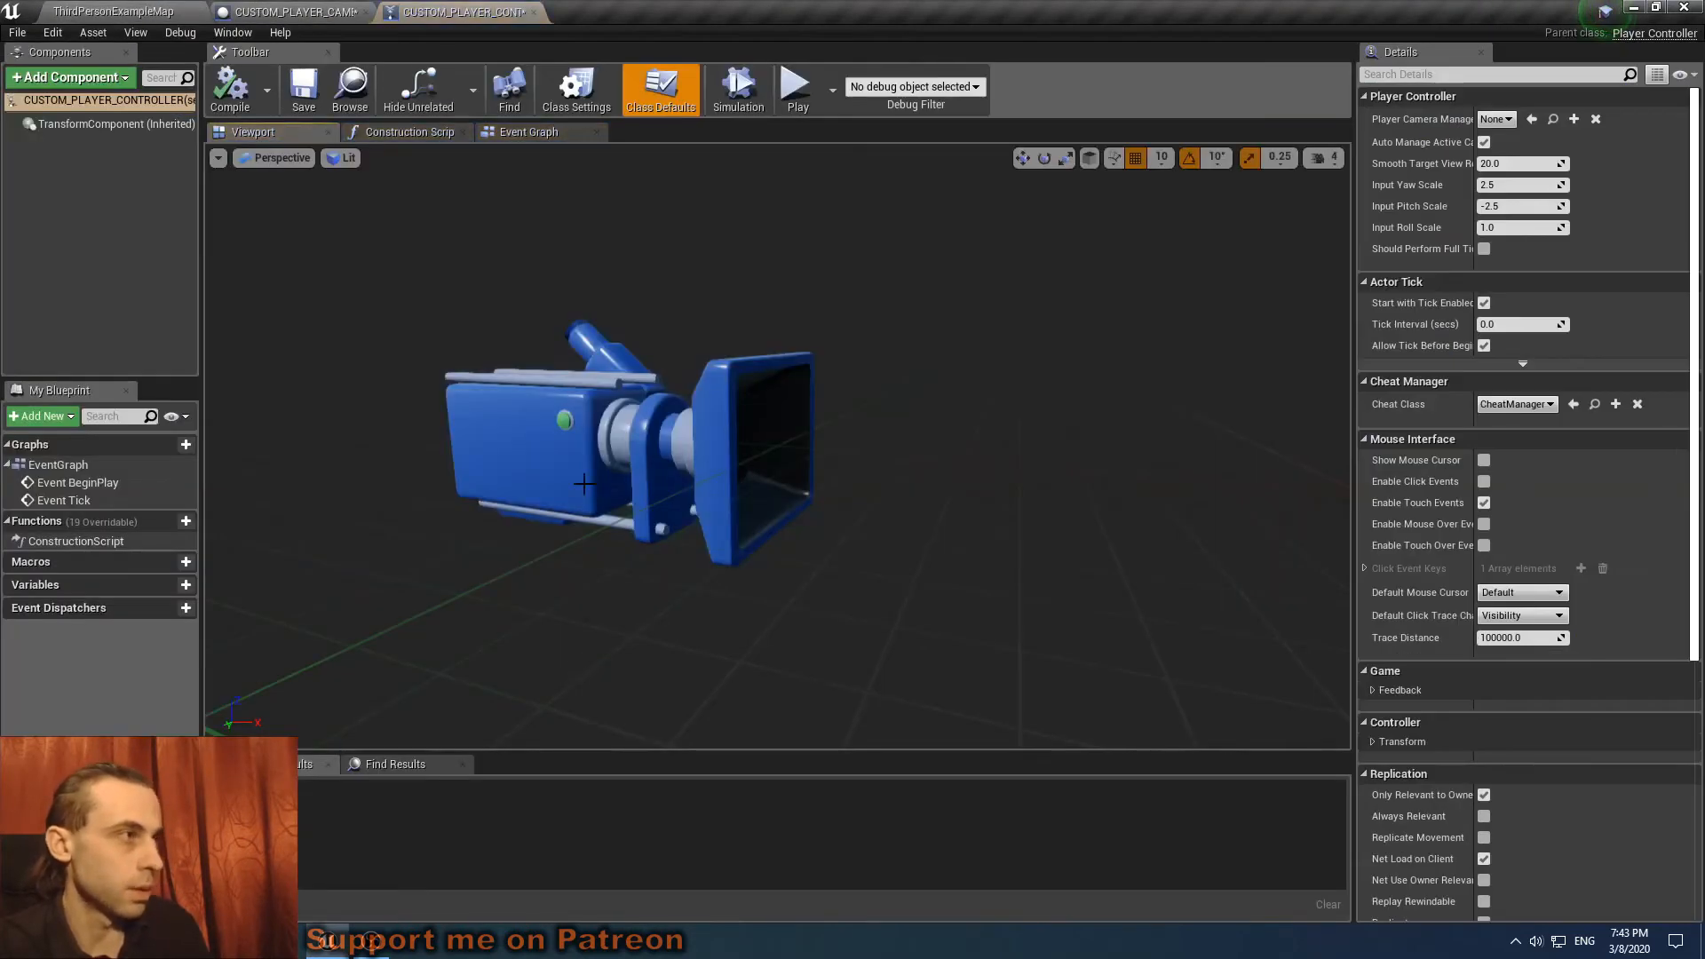
mouse_move(576, 89)
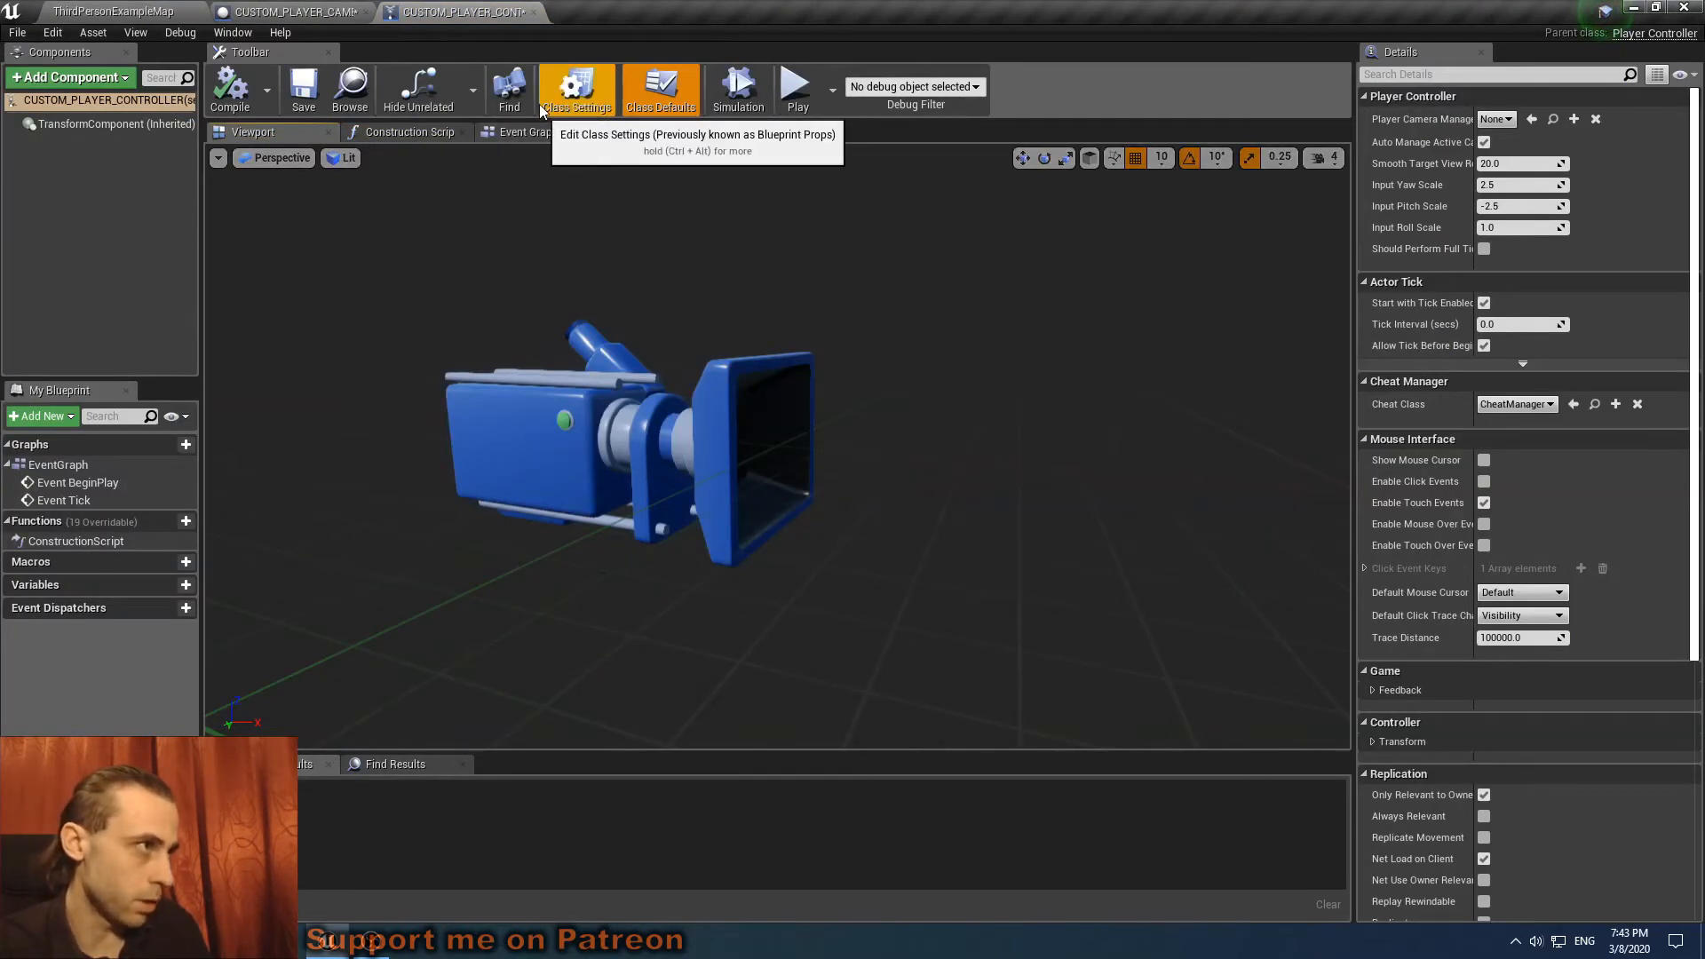
mouse_move(770, 142)
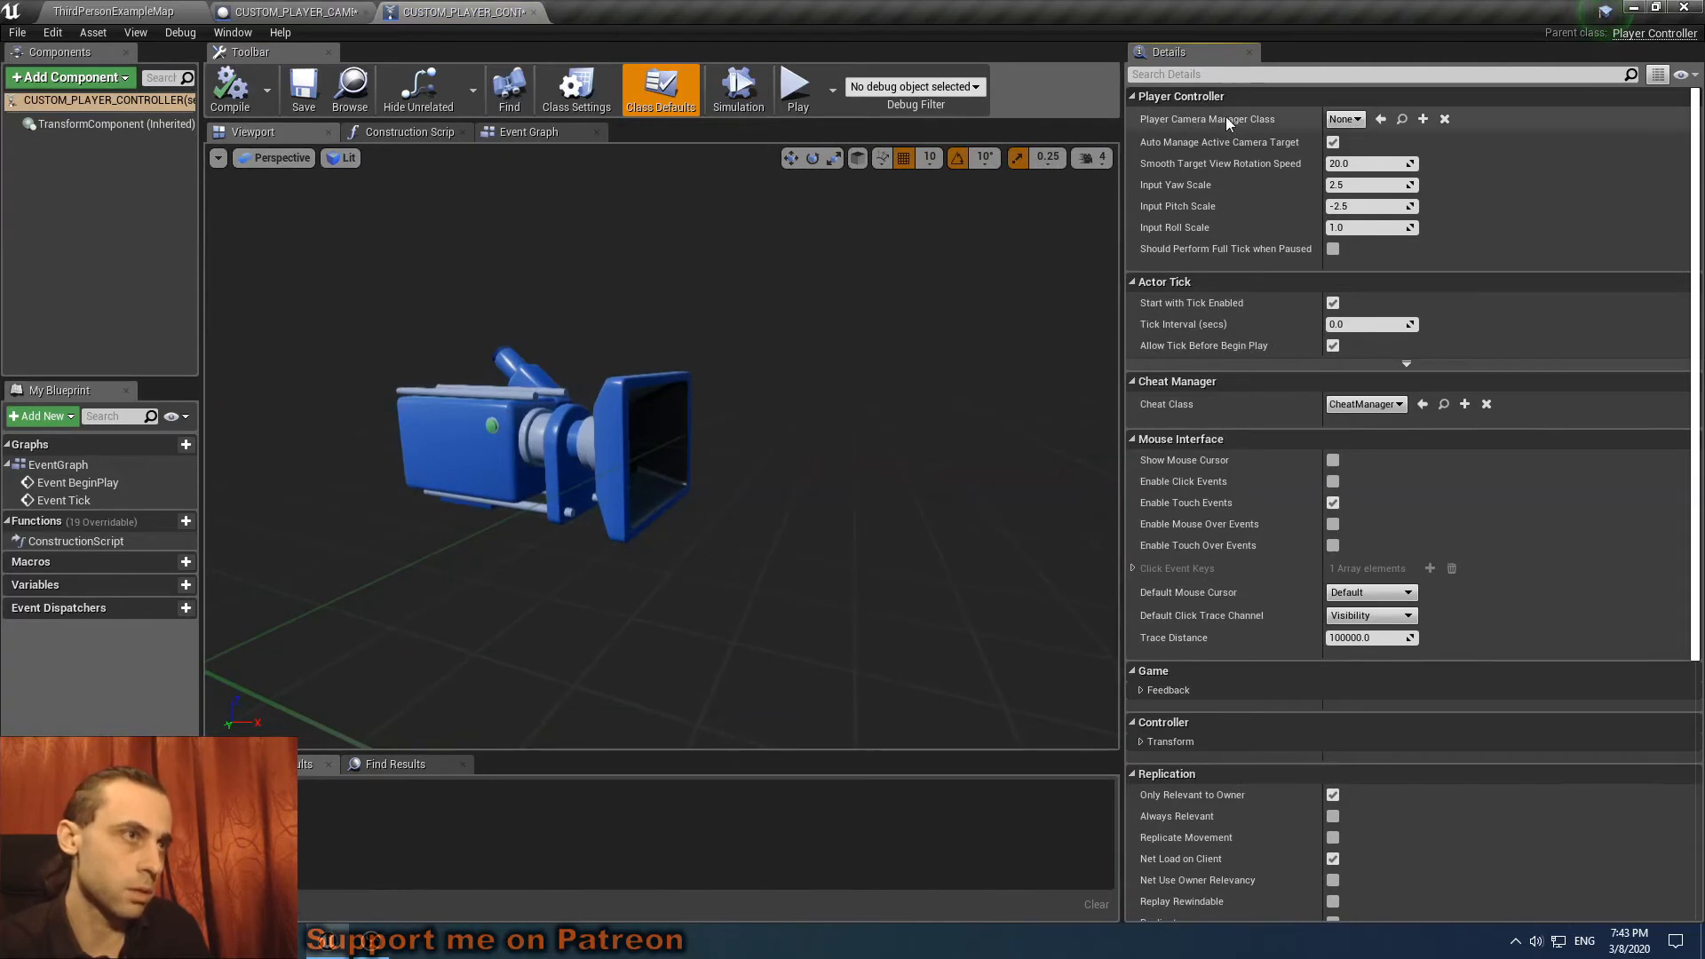
mouse_move(1409, 134)
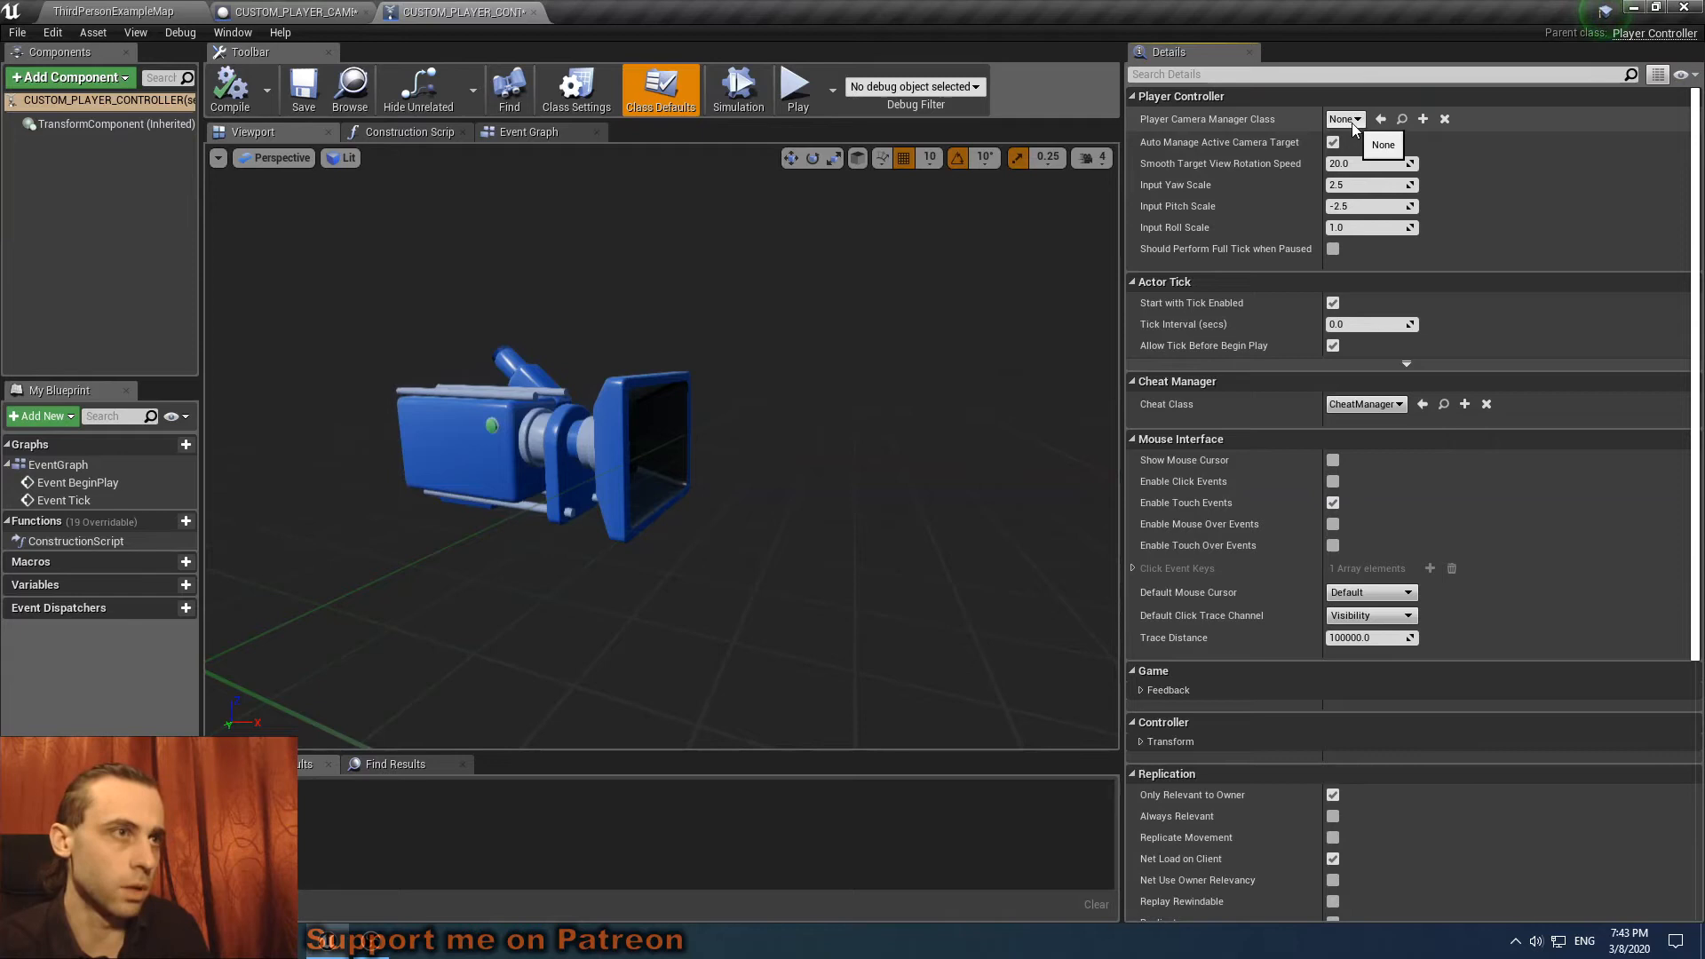
click(1344, 118)
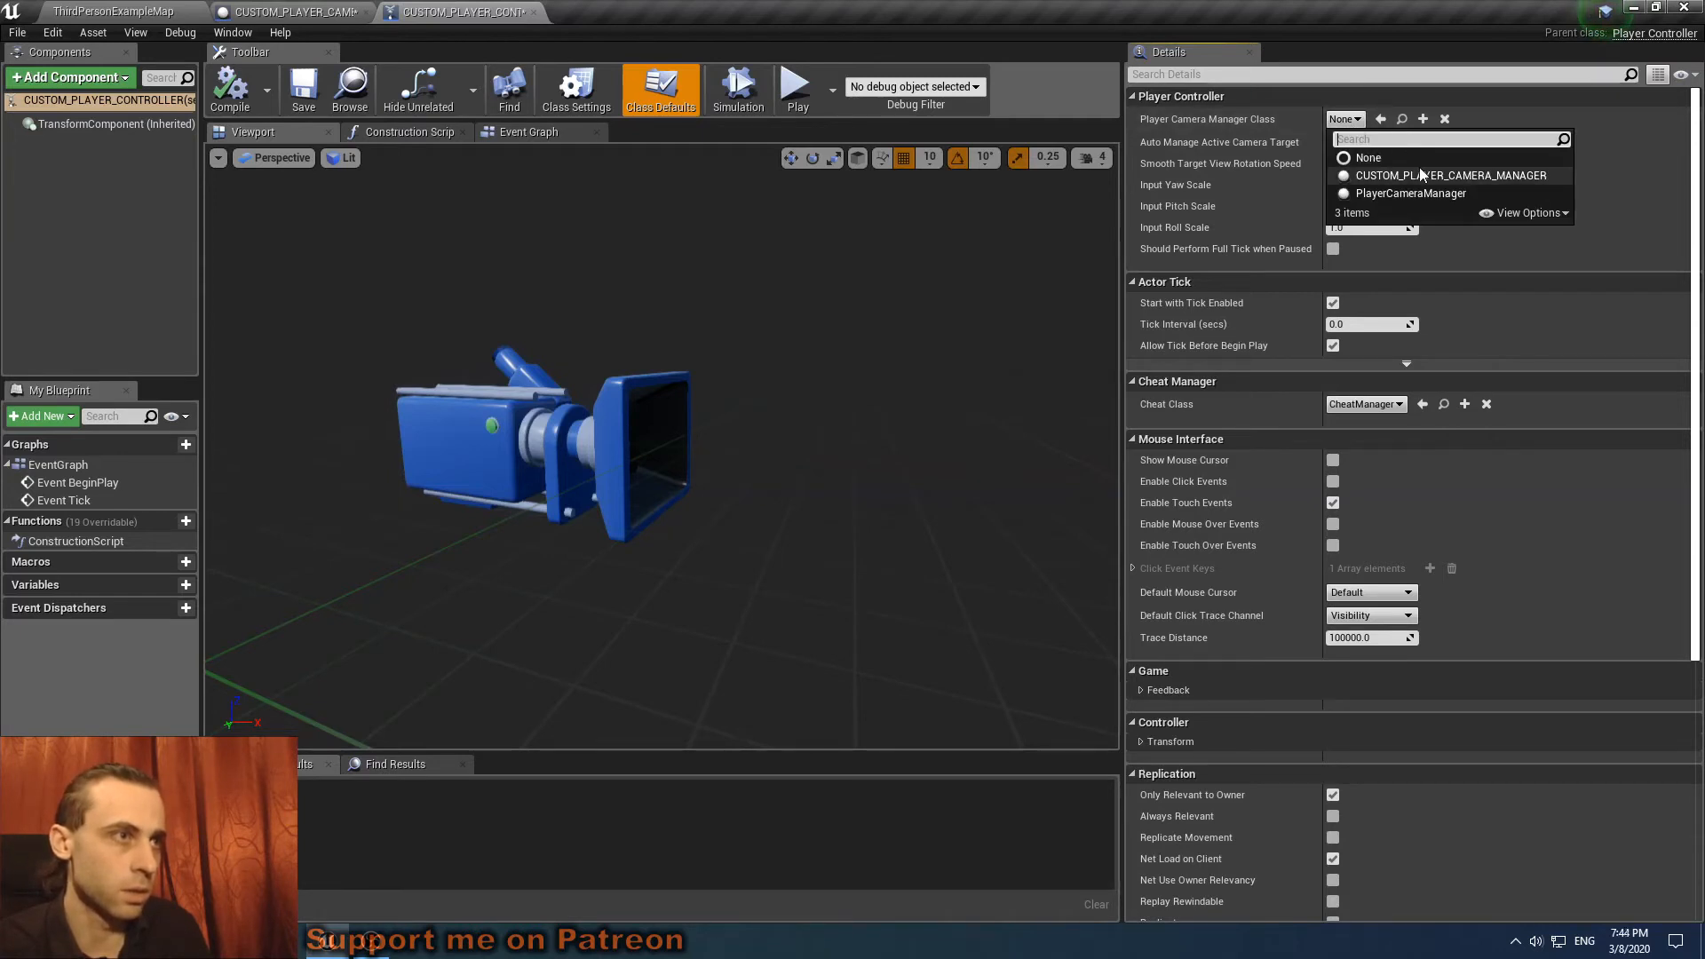
click(1449, 175)
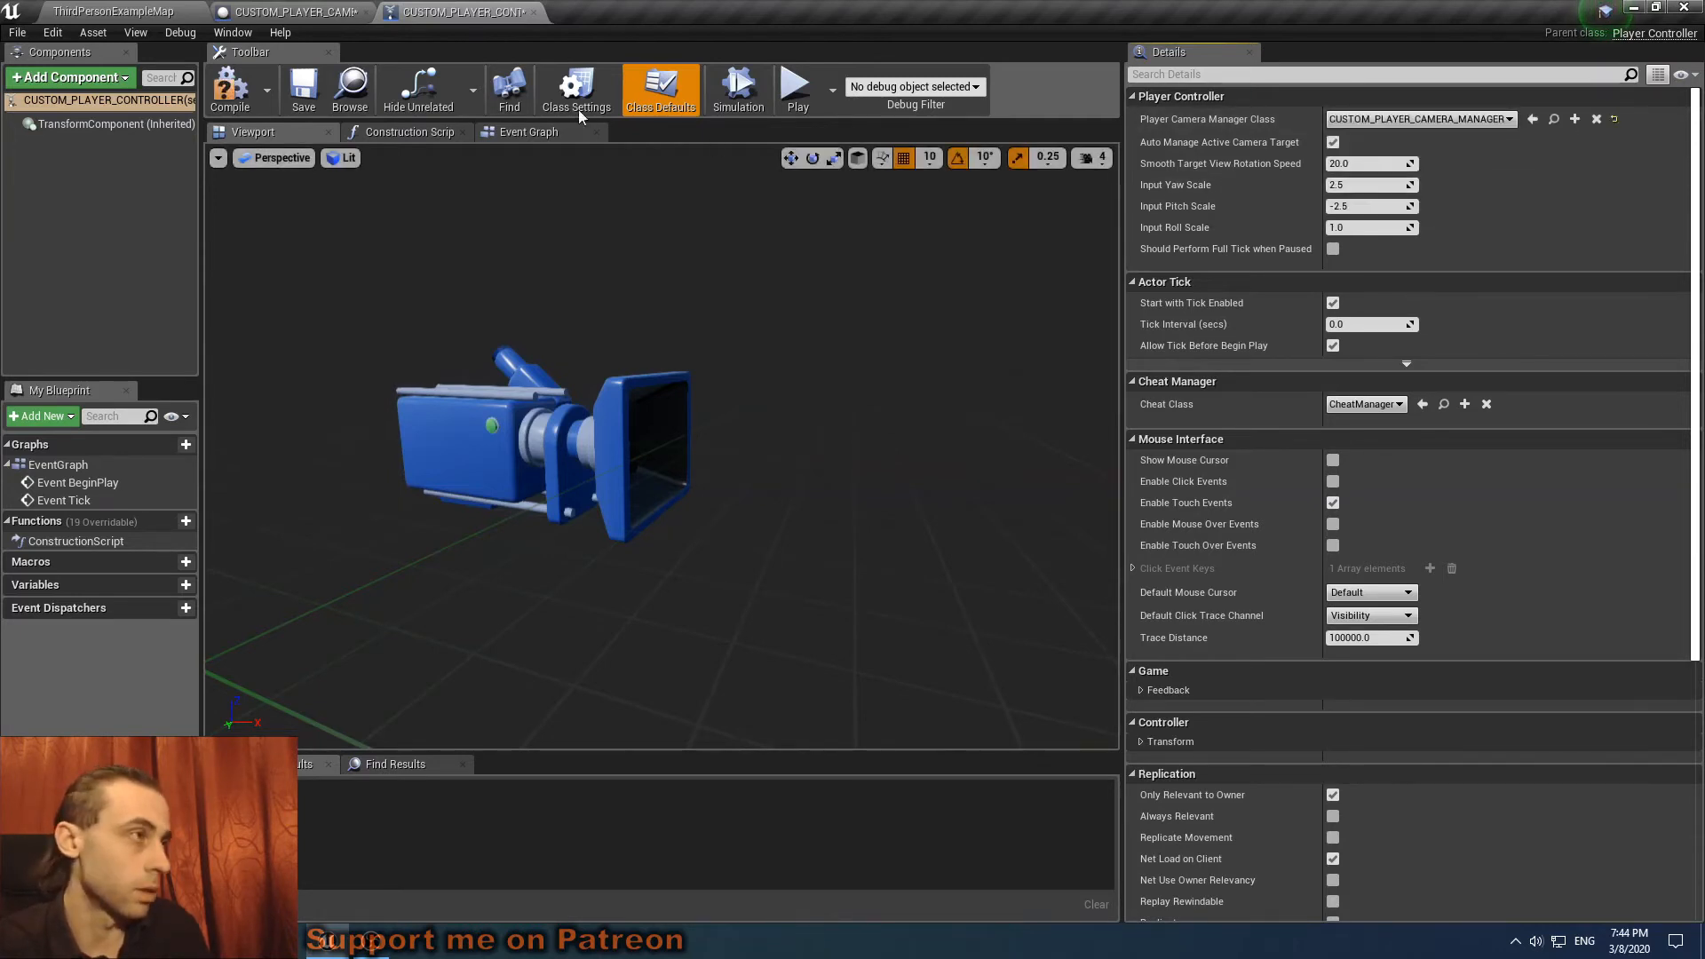
mouse_move(294, 12)
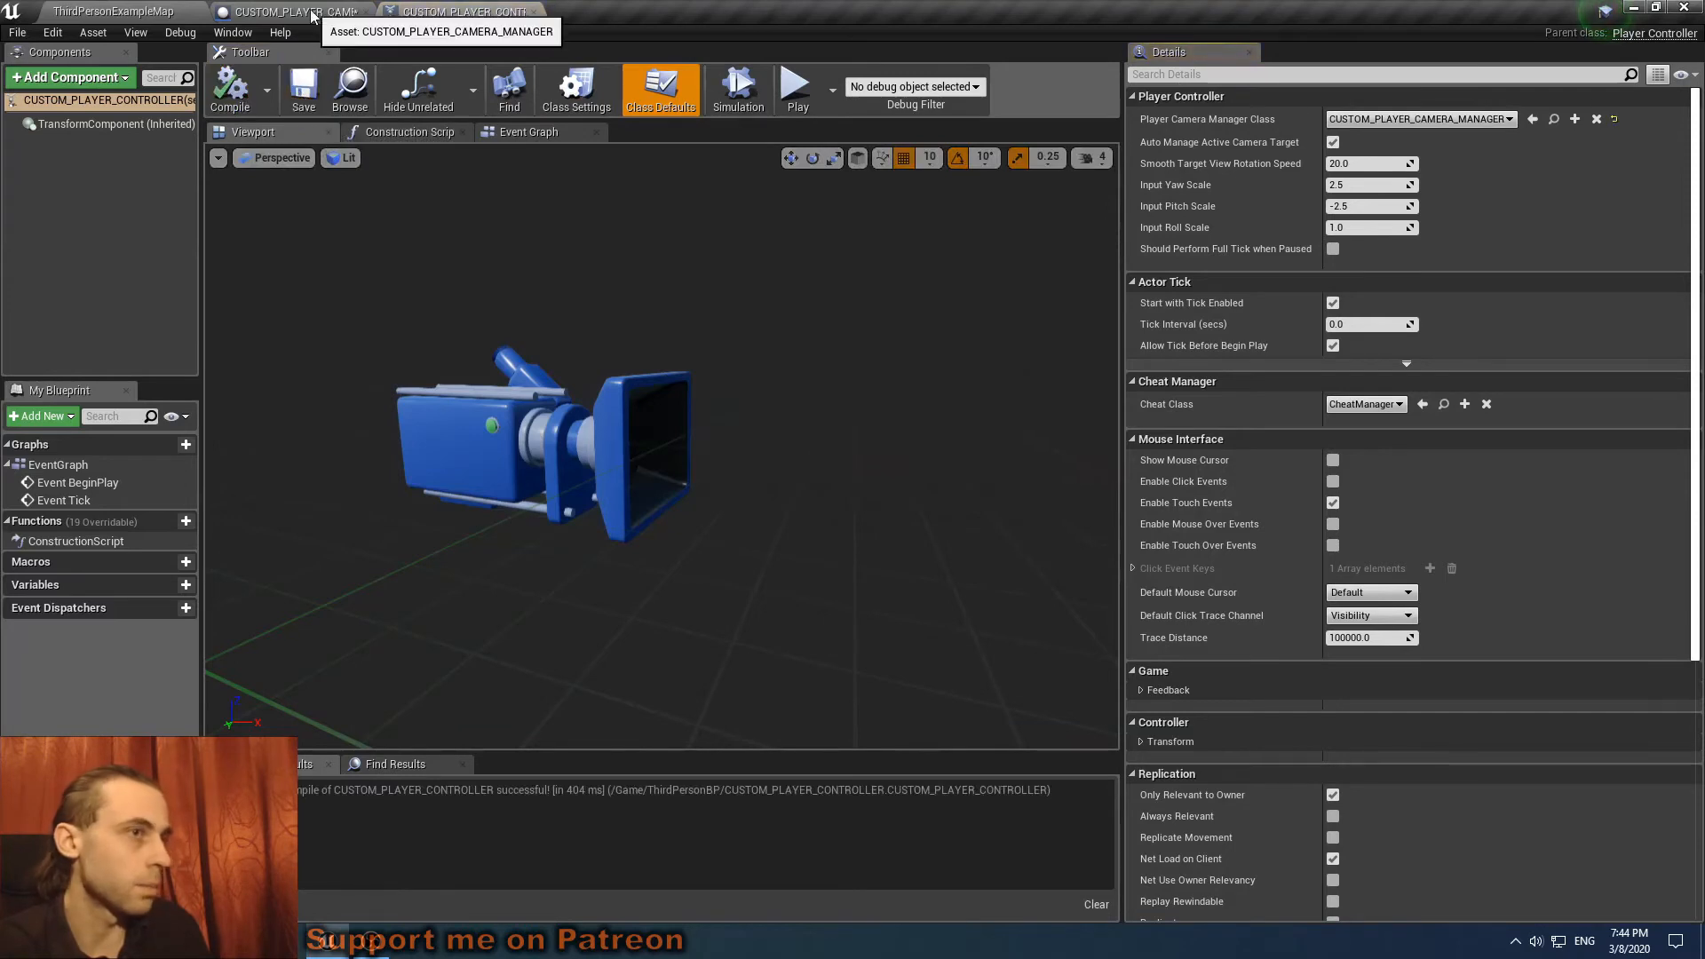
Enter View Pitch Max 40 in CUSTOM_PLAYER_CAMERA_MANAGER, then return to ThirdPersonExampleMap.
click(288, 11)
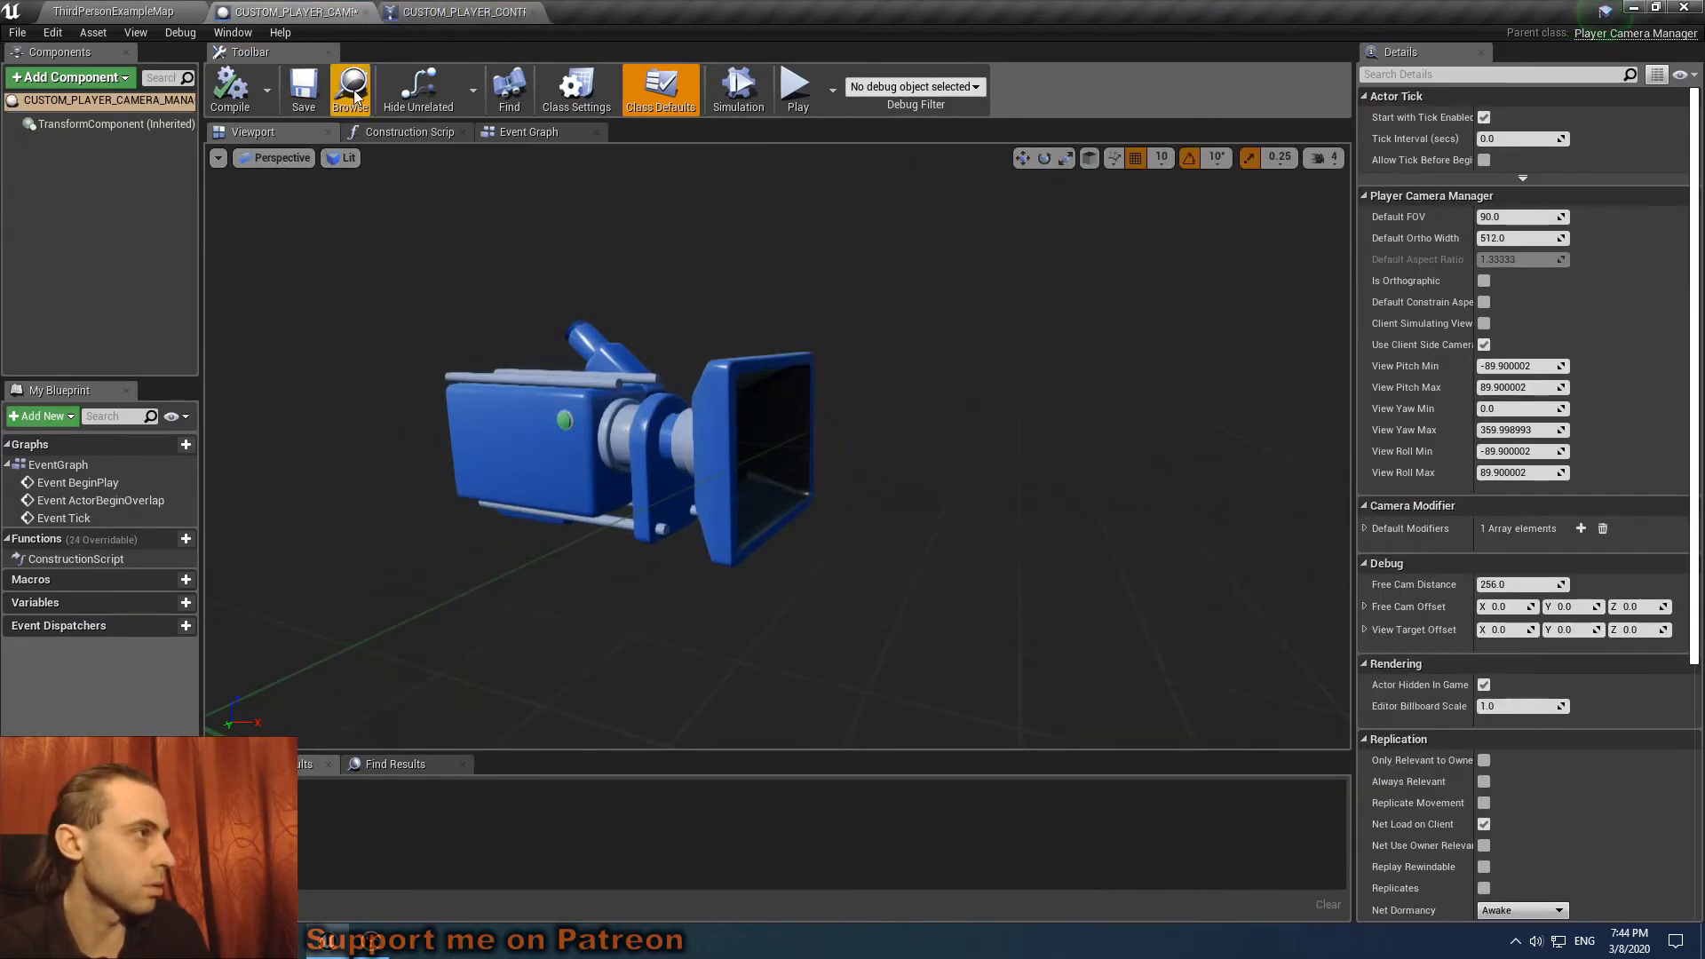
mouse_move(660, 88)
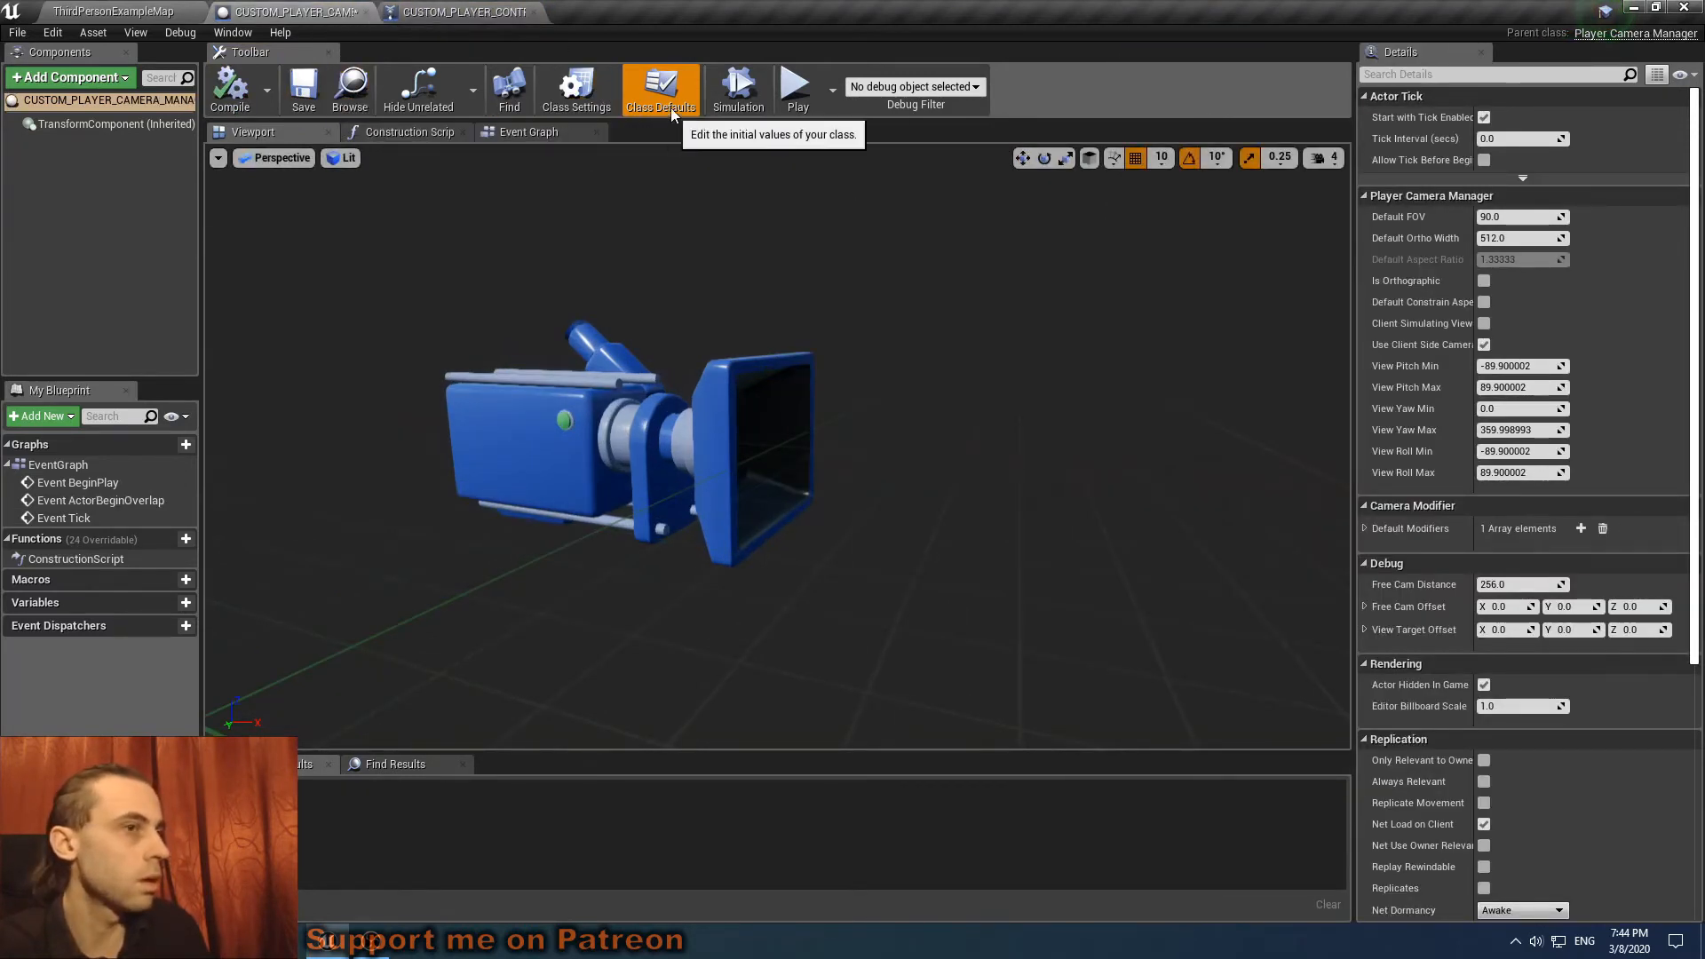
mouse_move(1174, 268)
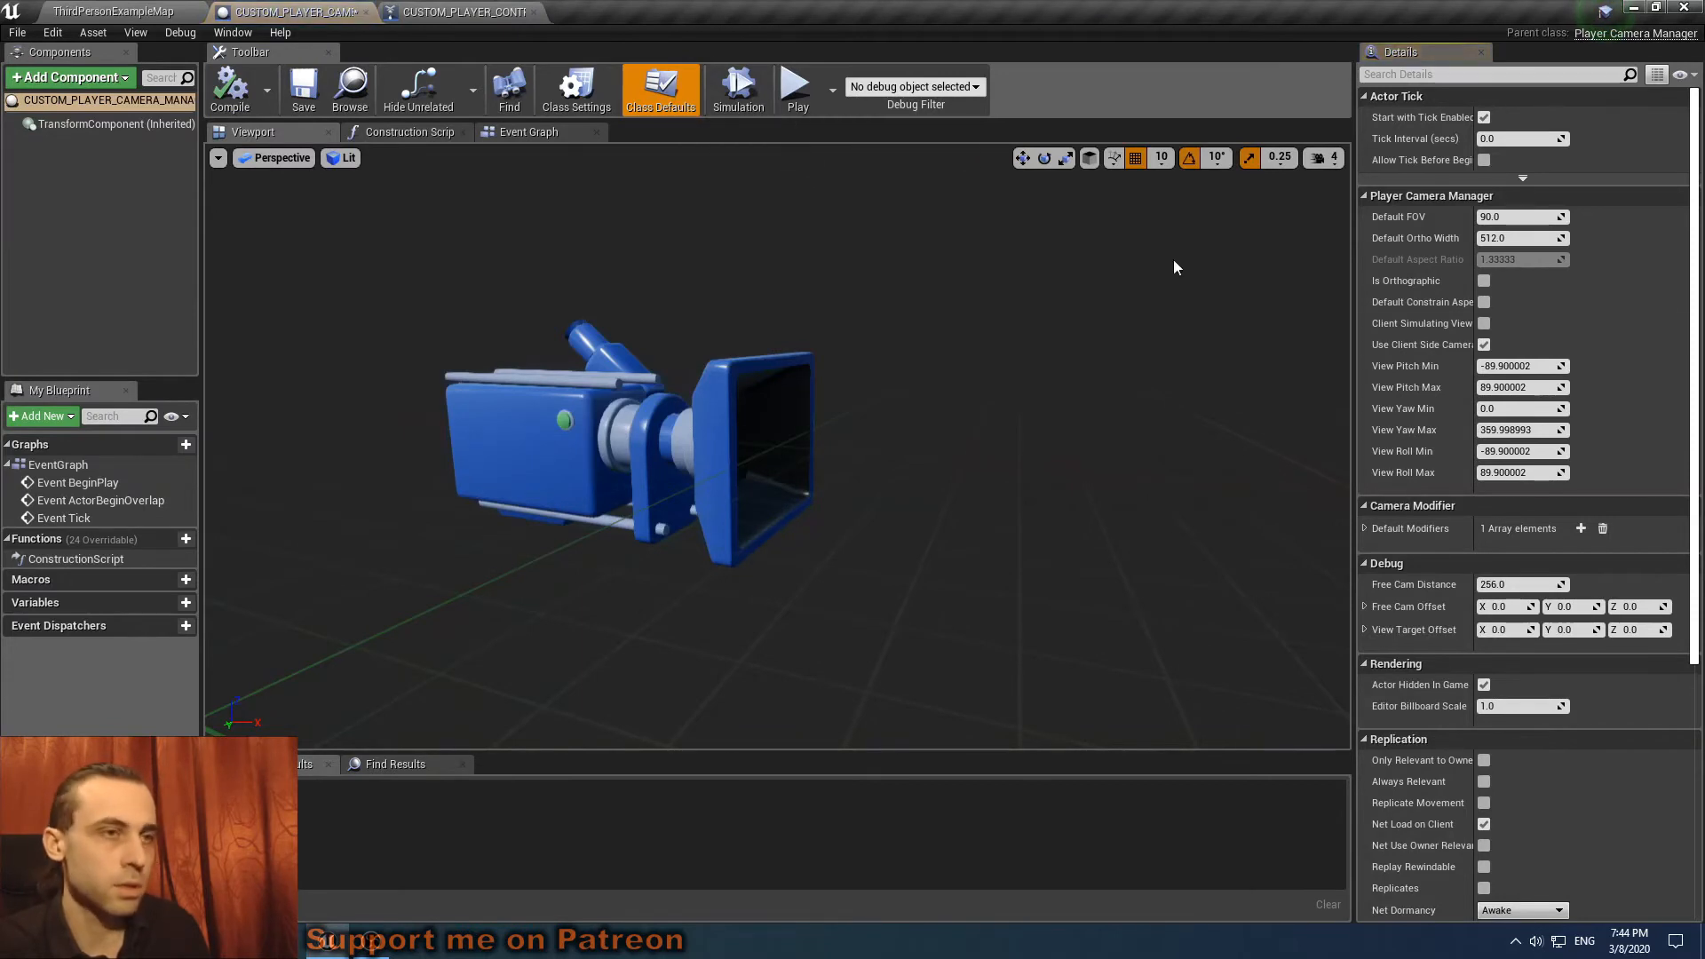
mouse_move(1408, 369)
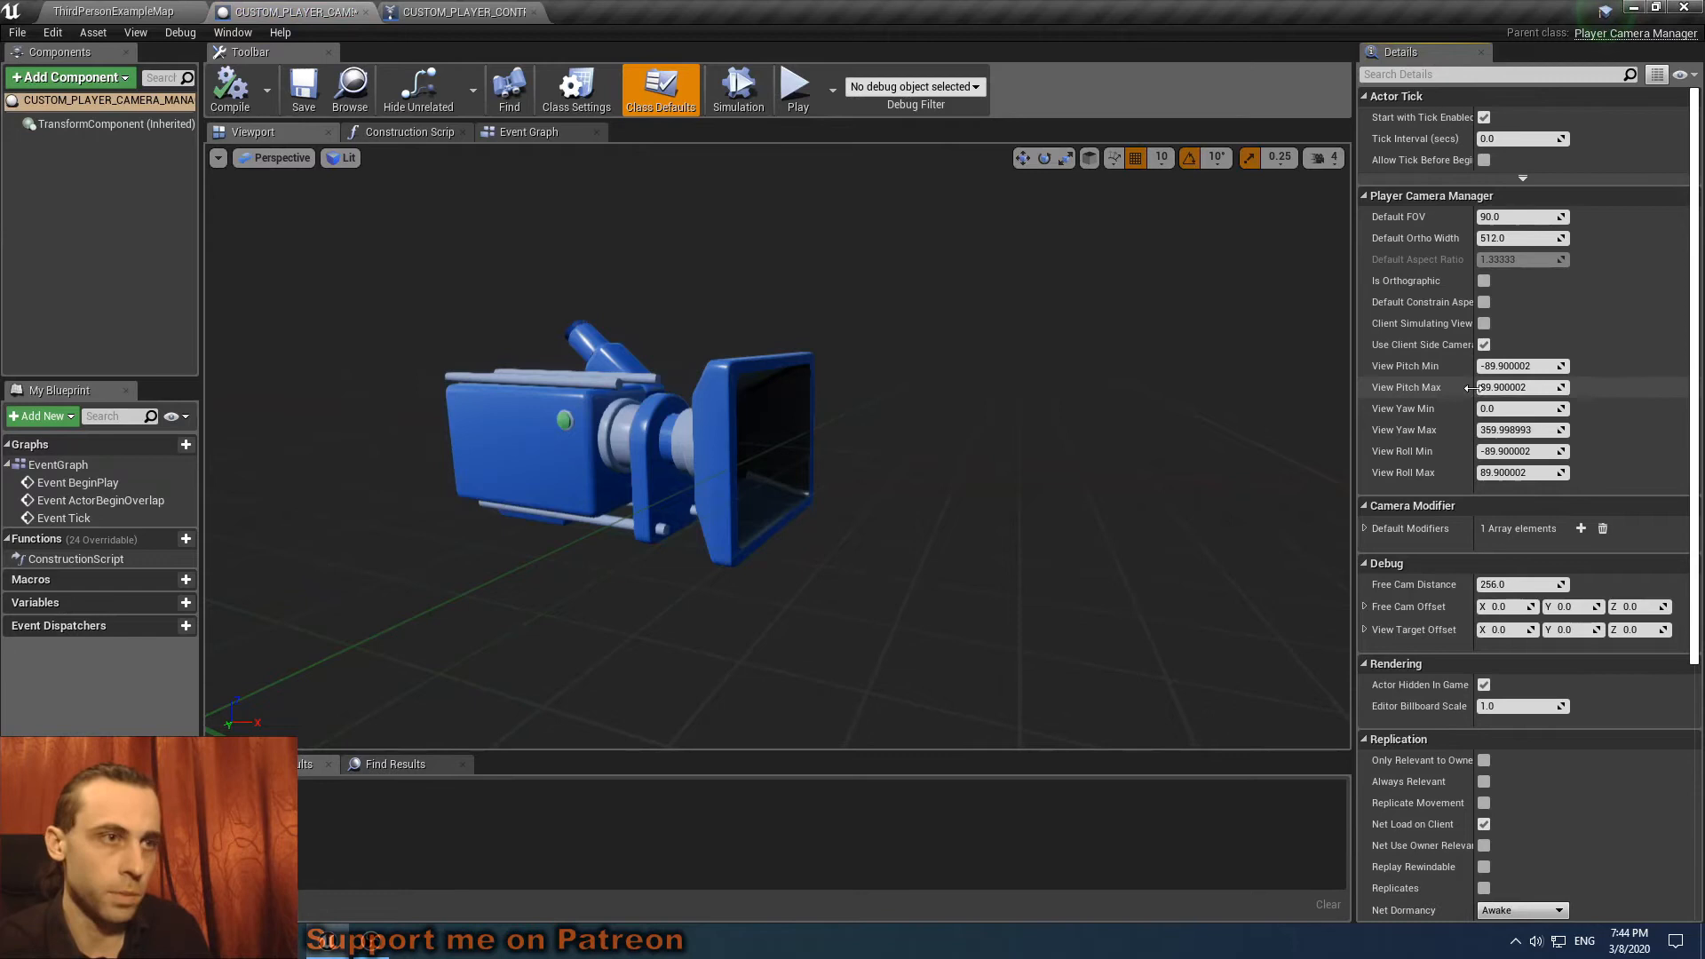
mouse_move(1522, 365)
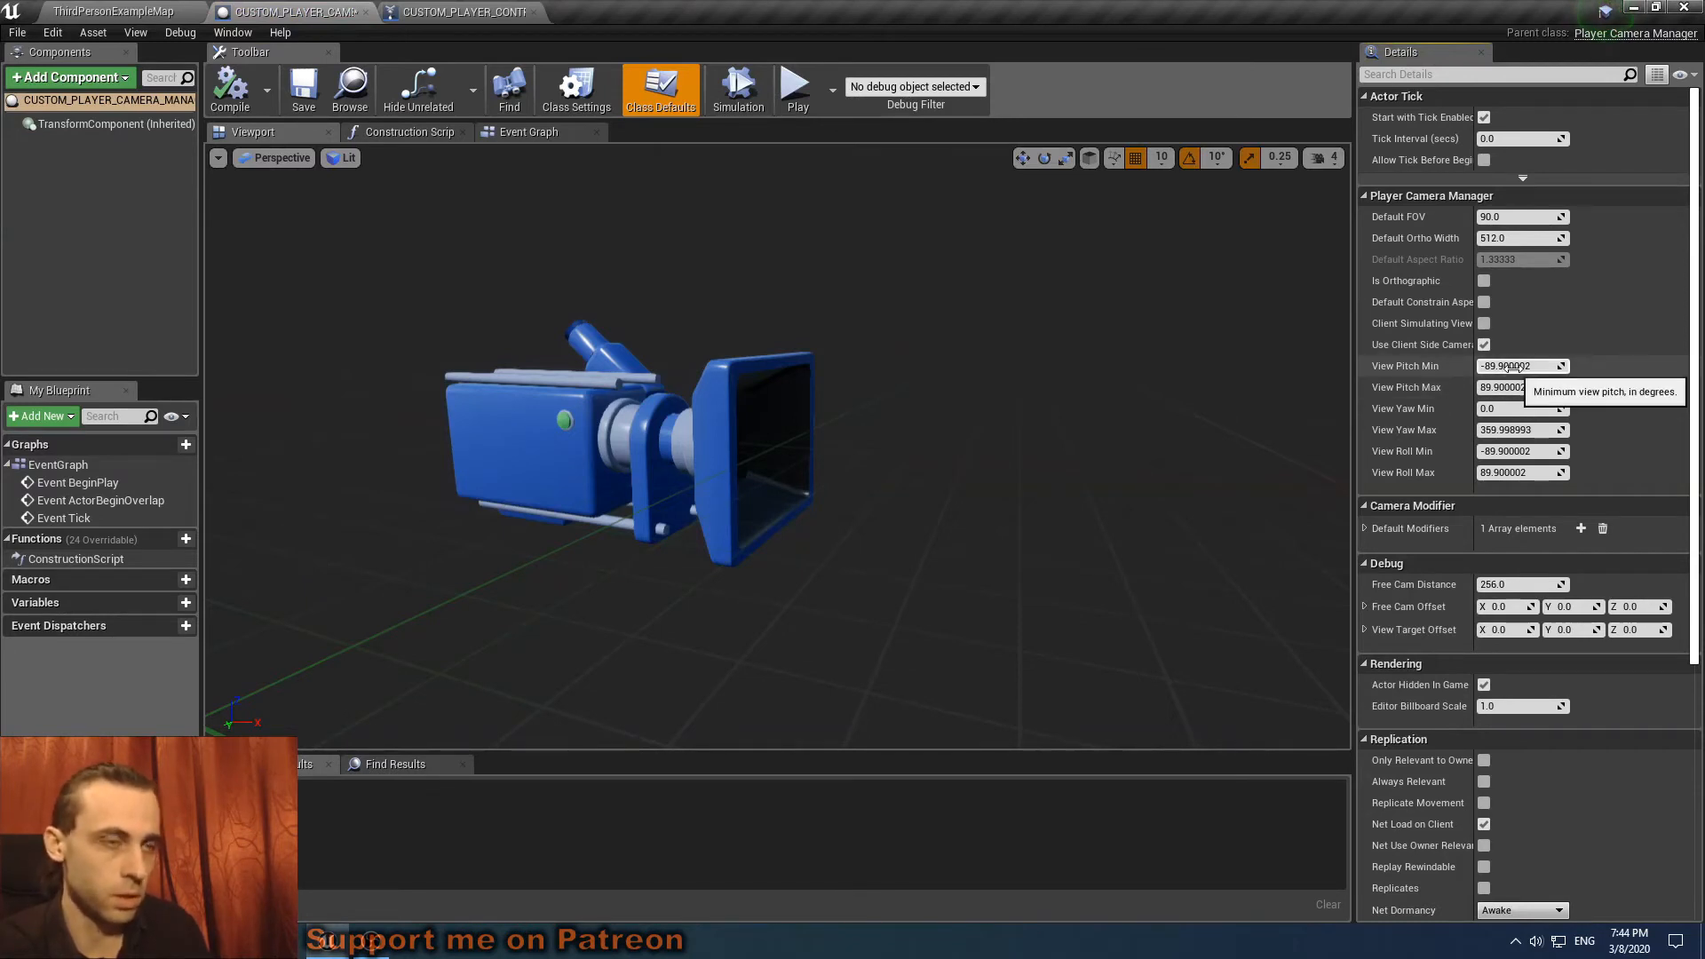
mouse_move(1503, 387)
text(40)
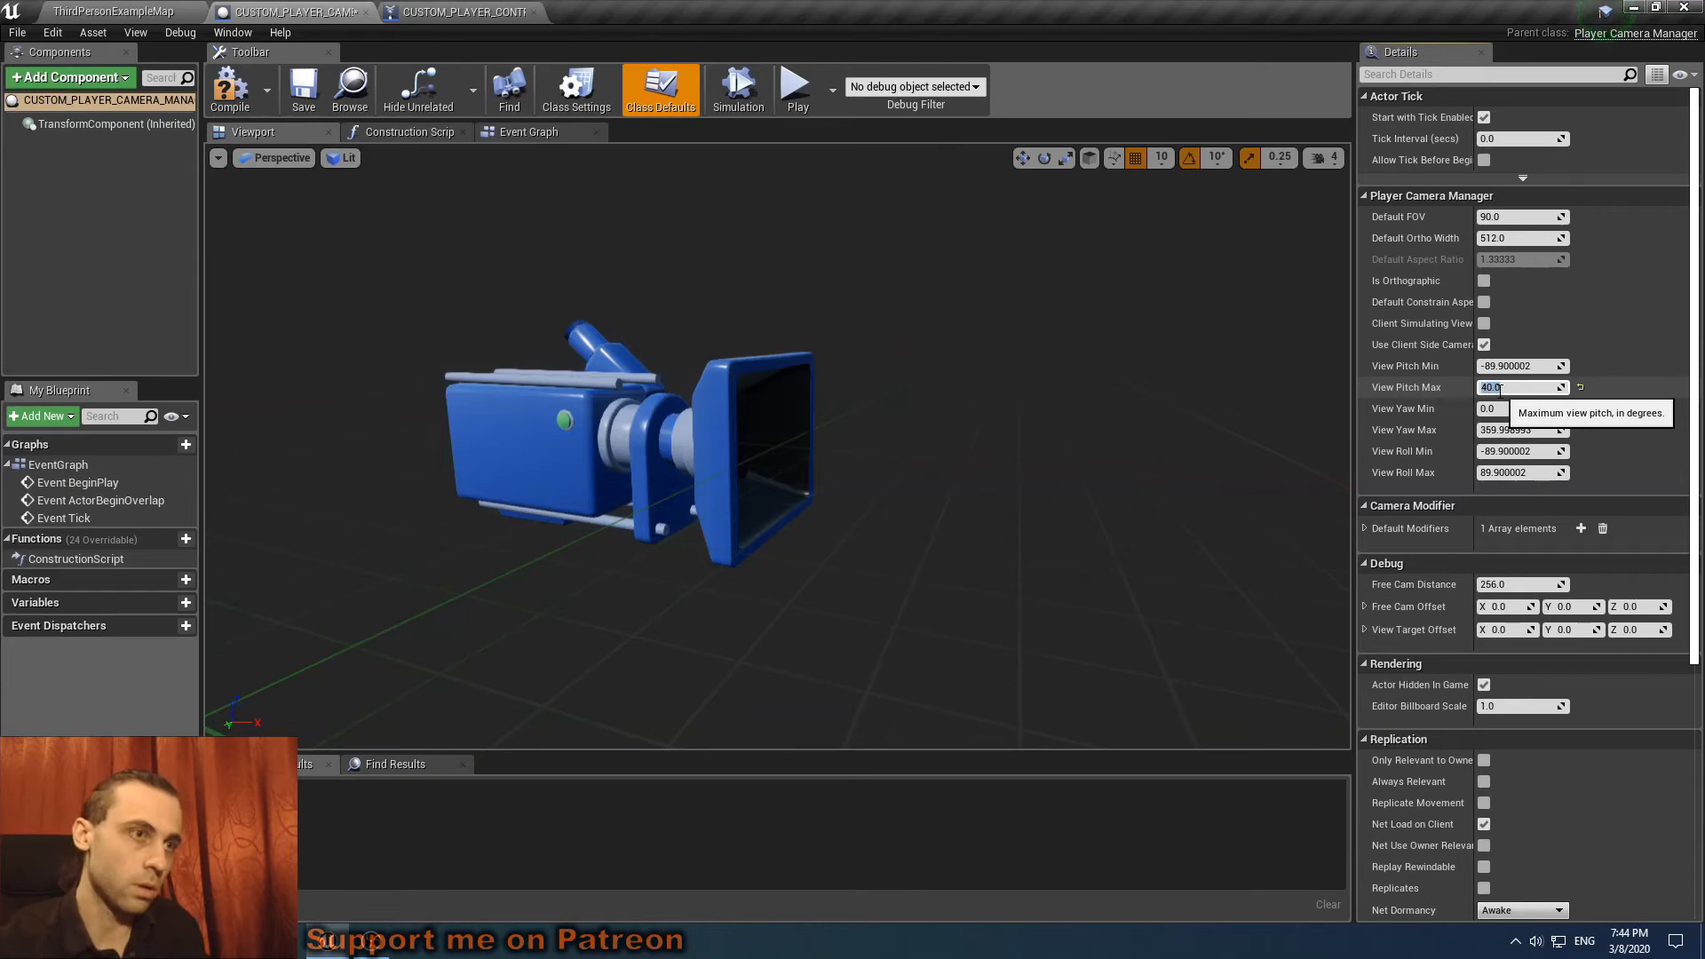
click(304, 89)
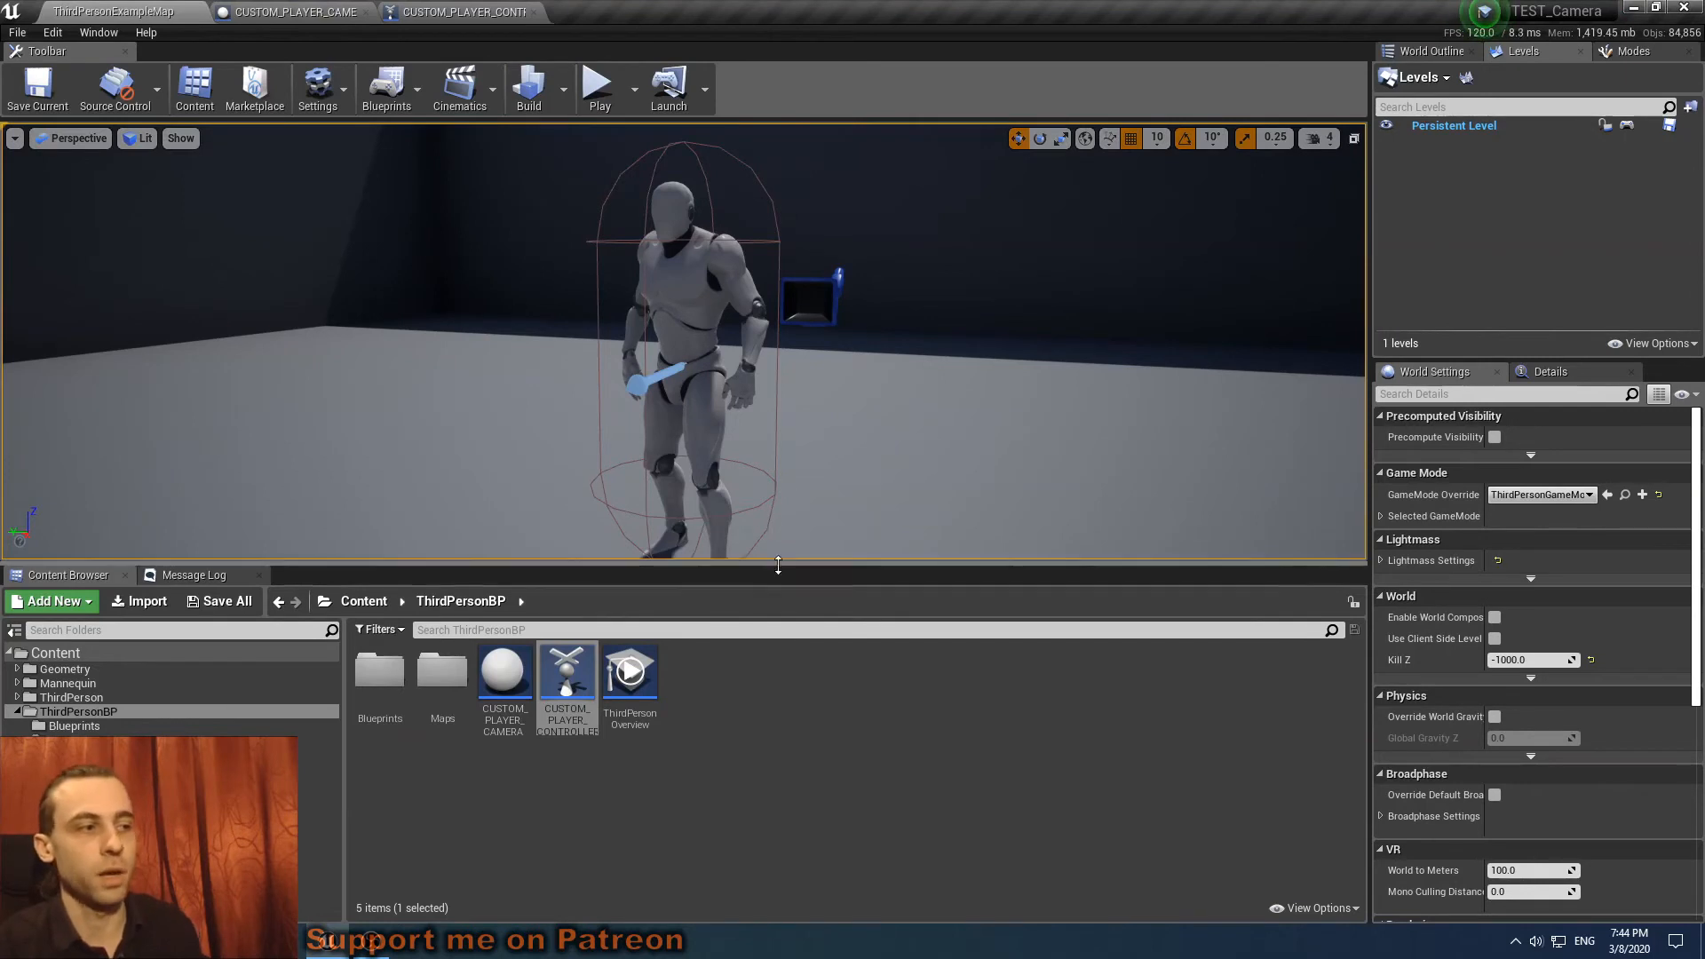
mouse_move(775, 541)
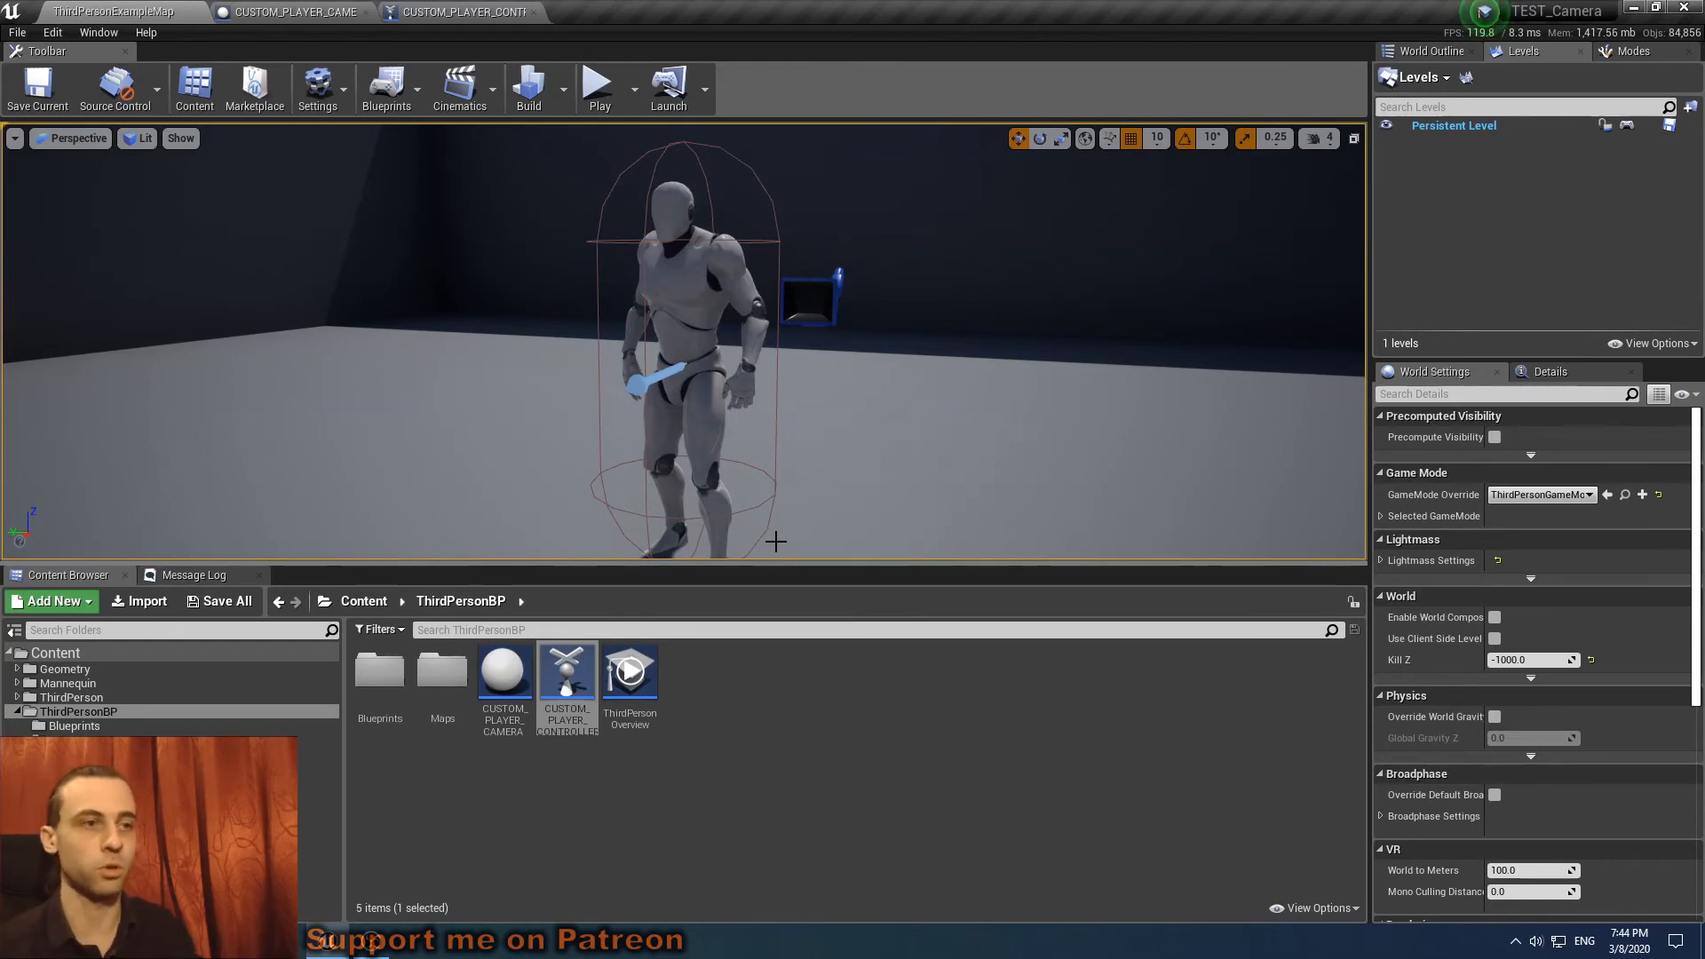
mouse_move(1642, 660)
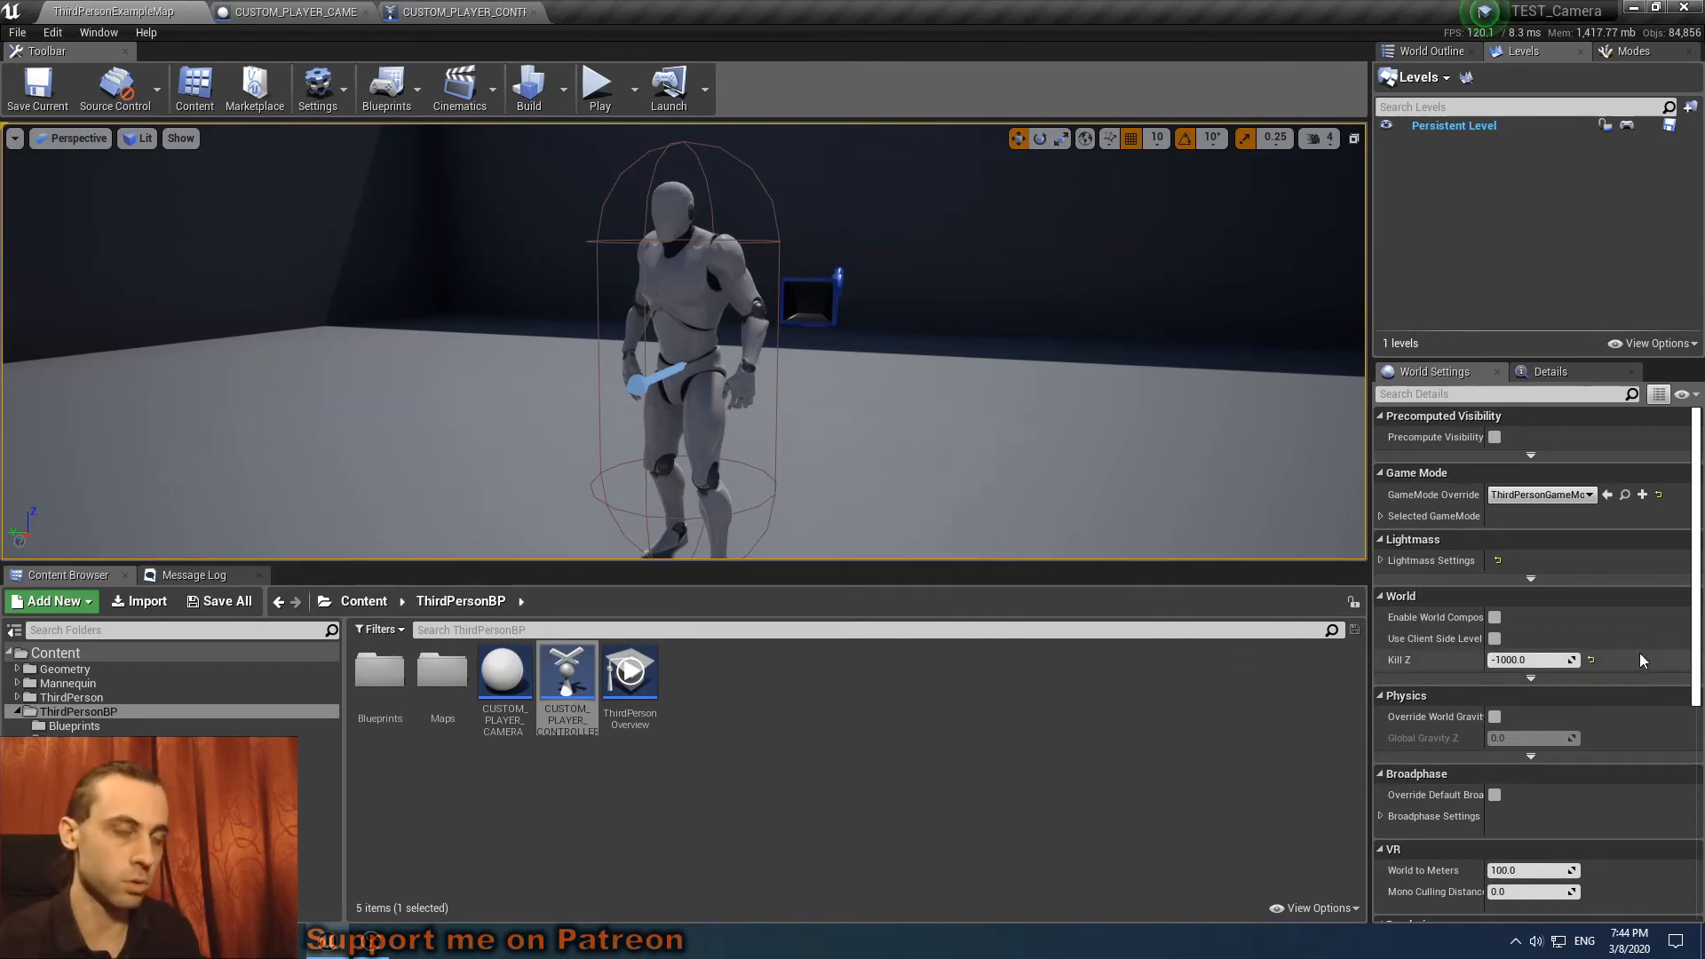
Make ThirdPersonGameMode use CUSTOM_PLAYER_CONTROLLER, then play the level to test the camera.
click(1624, 494)
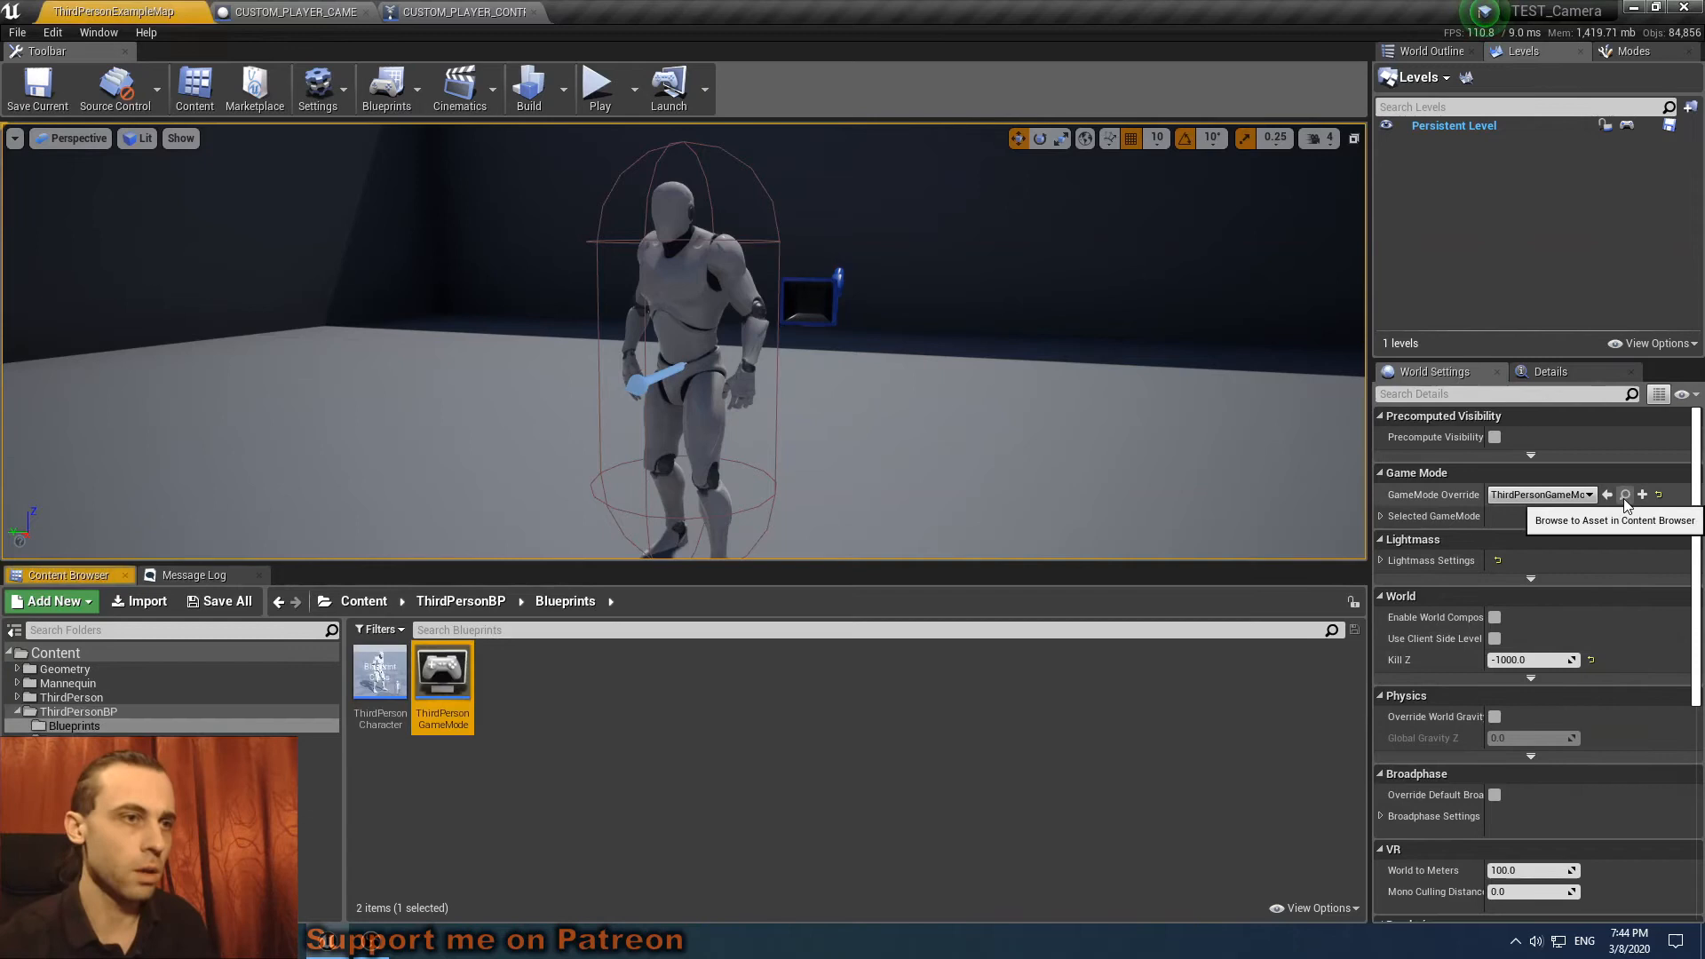
mouse_move(442, 674)
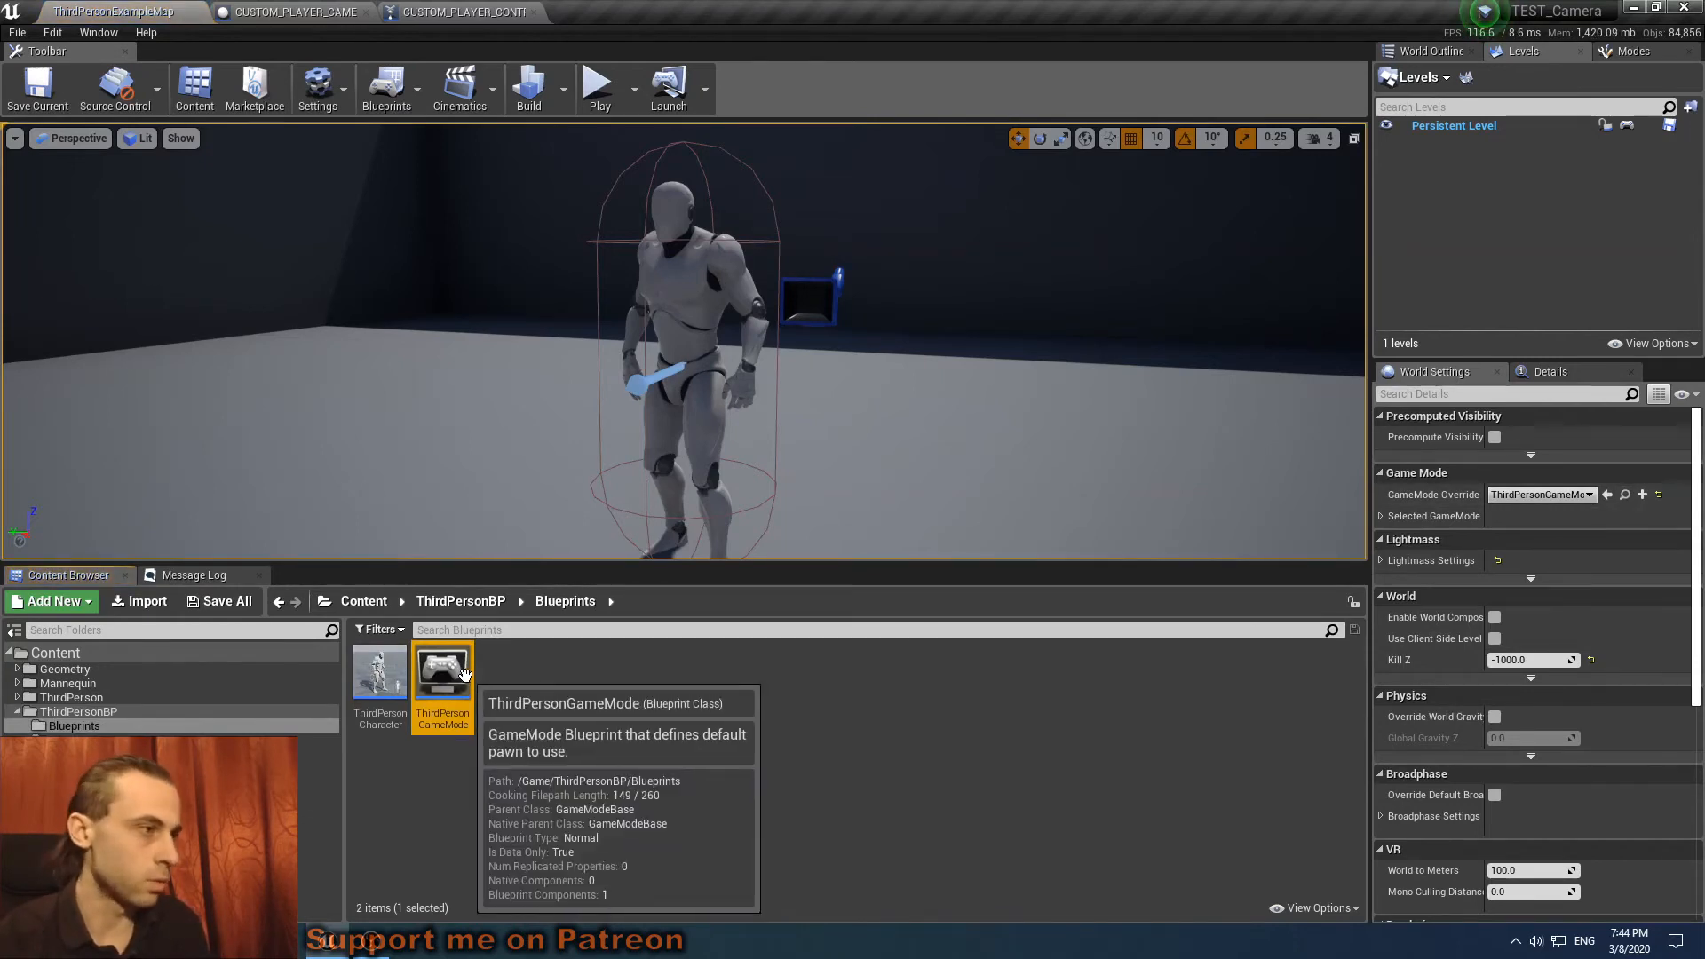
double_click(442, 671)
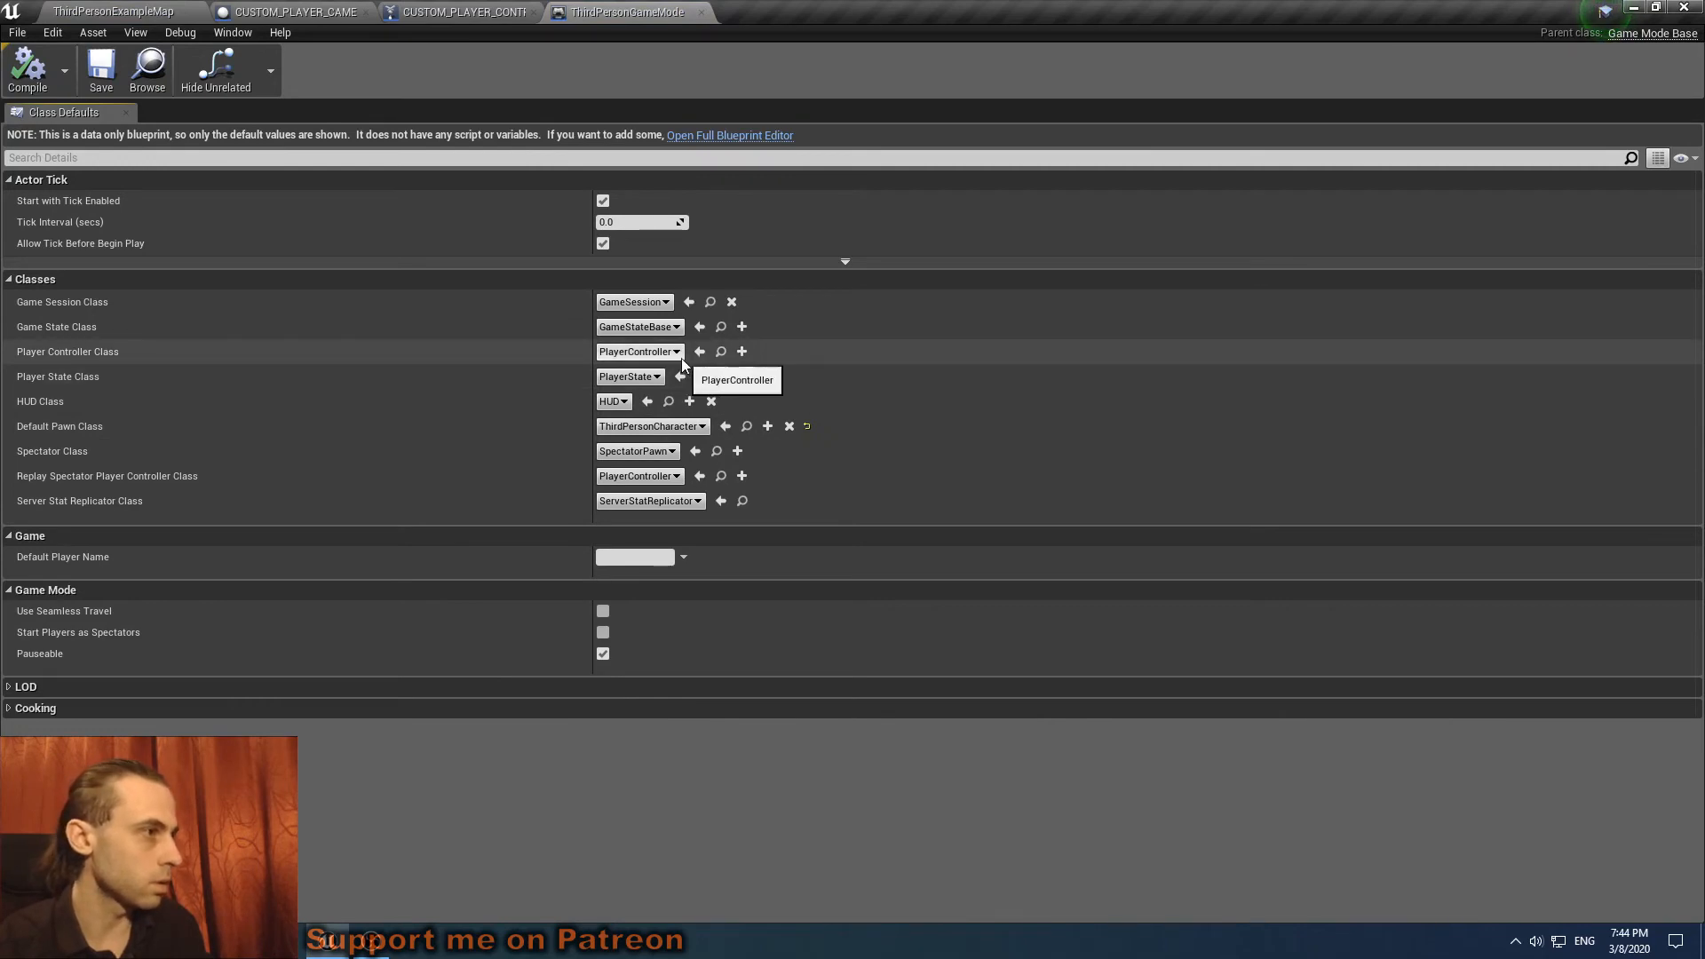
click(639, 352)
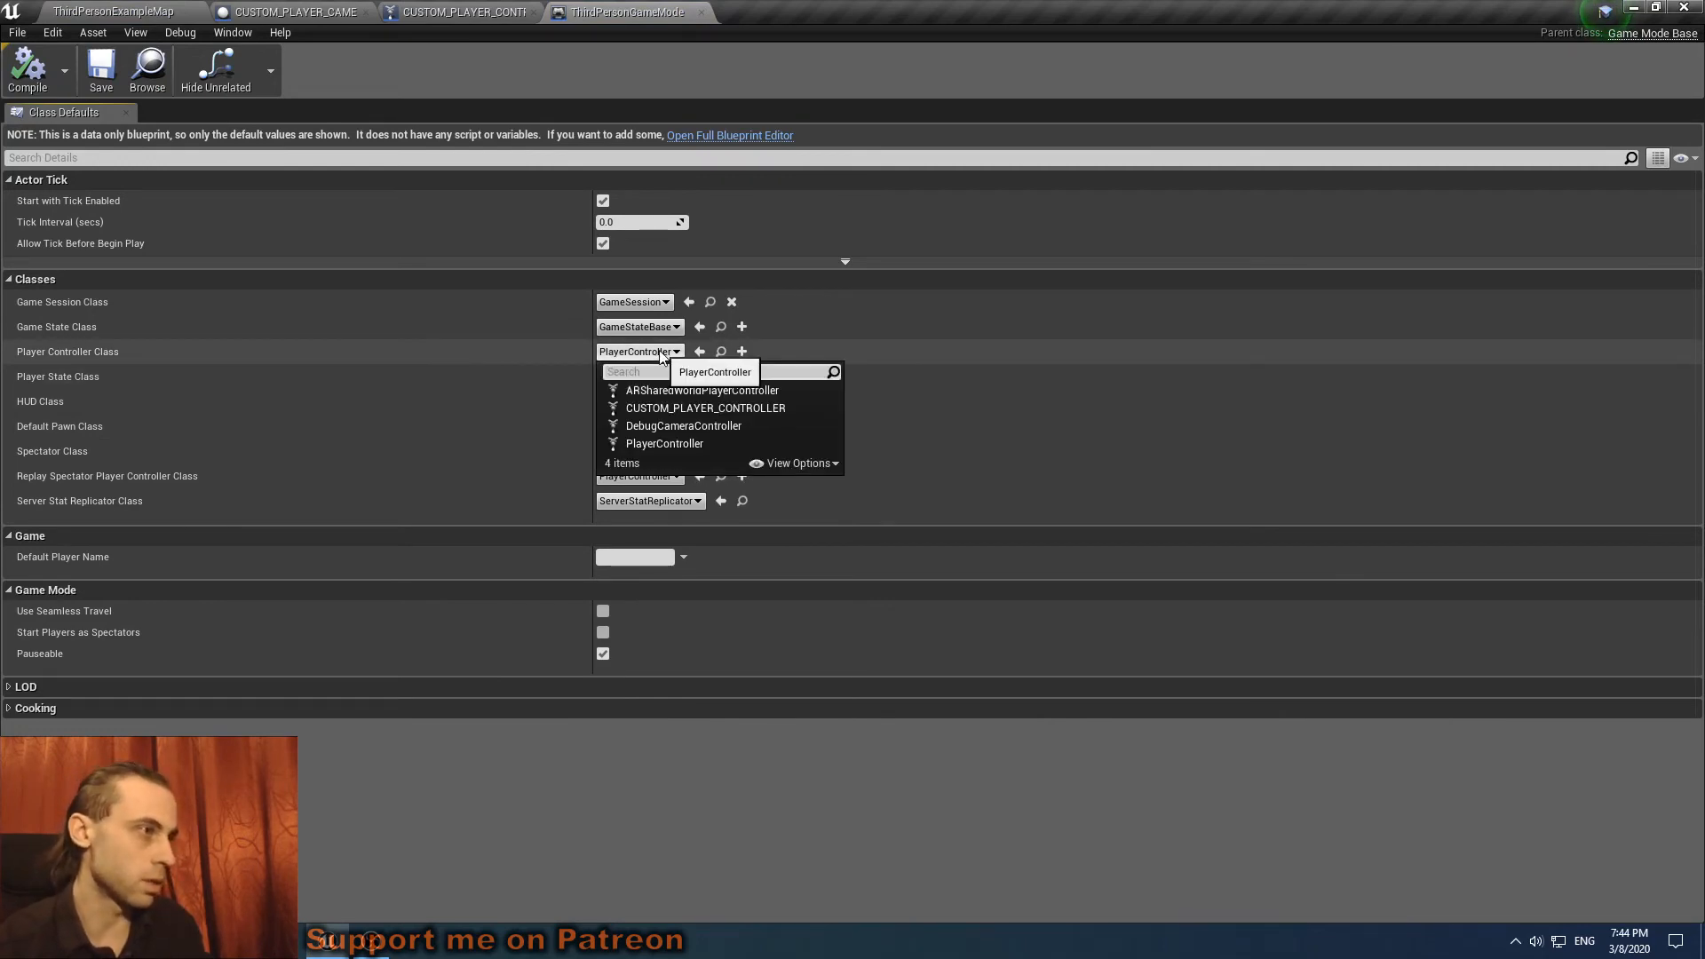
click(705, 408)
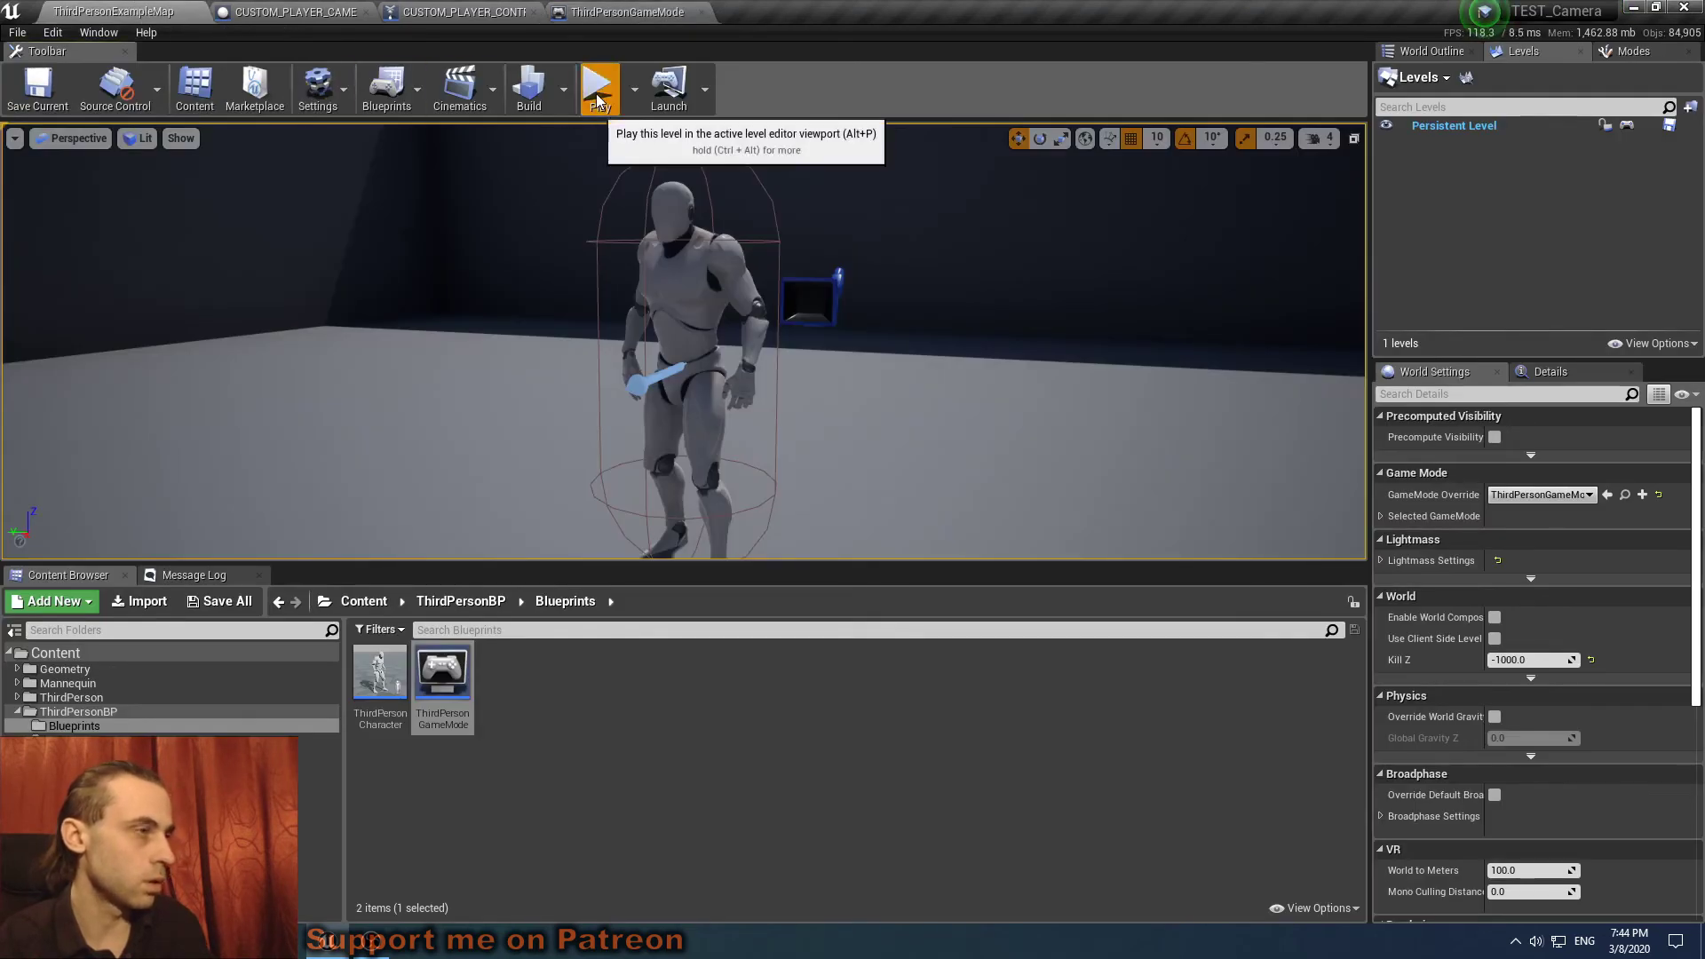
click(597, 87)
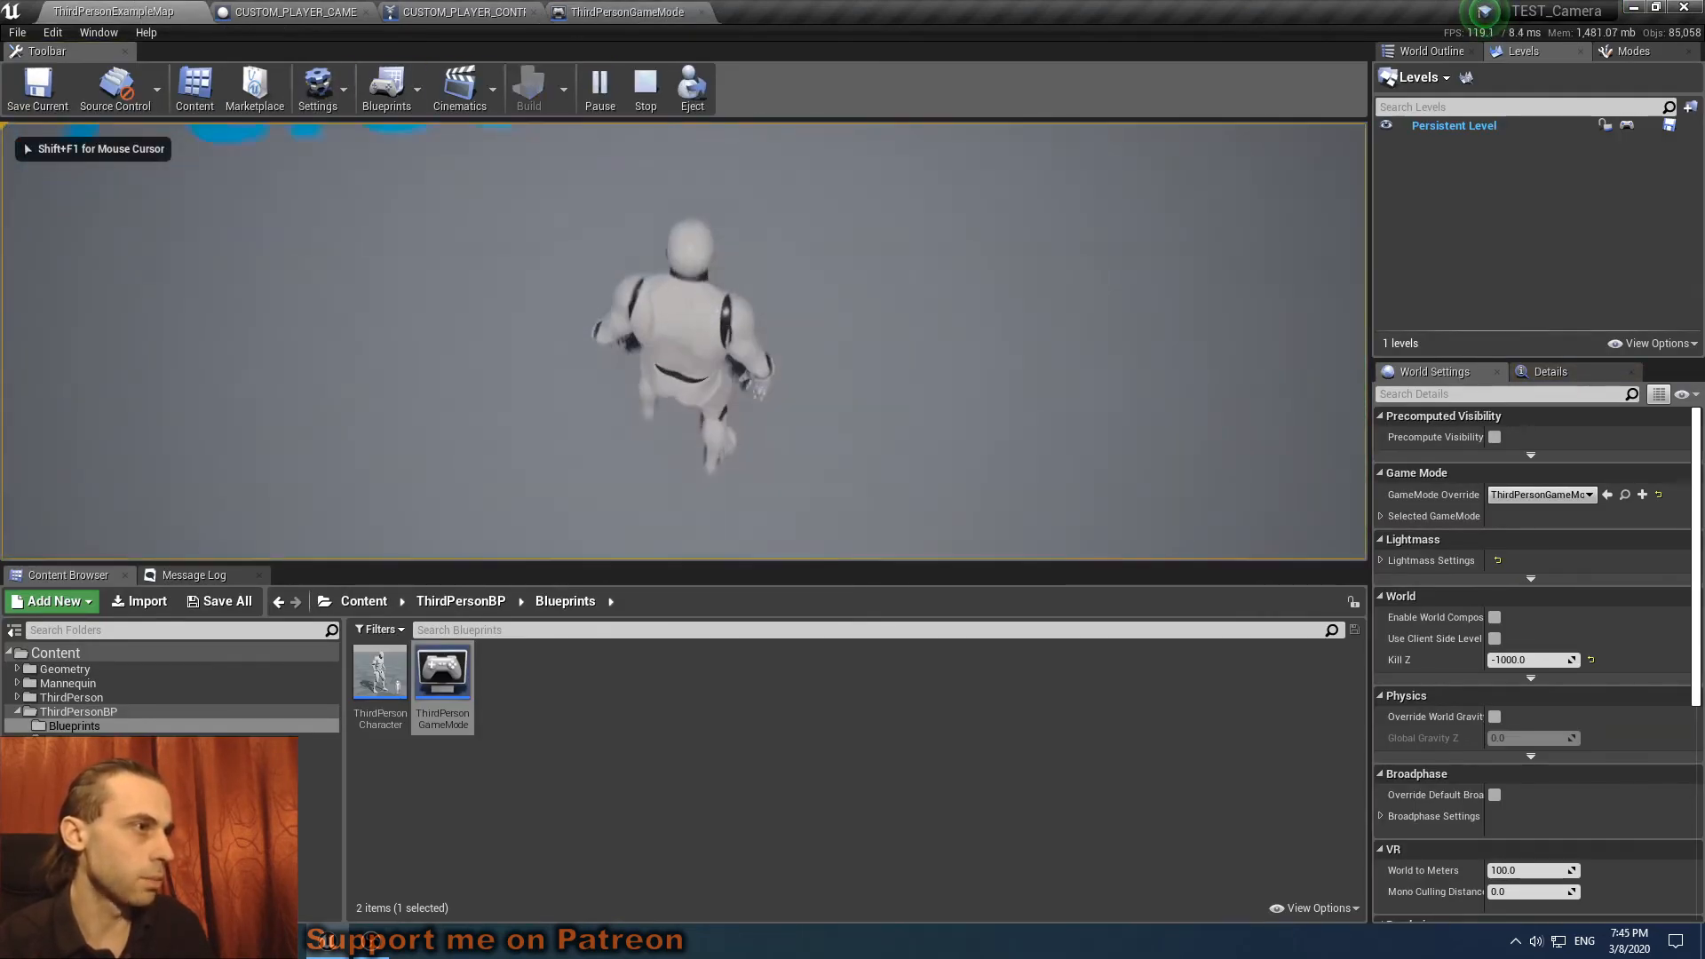